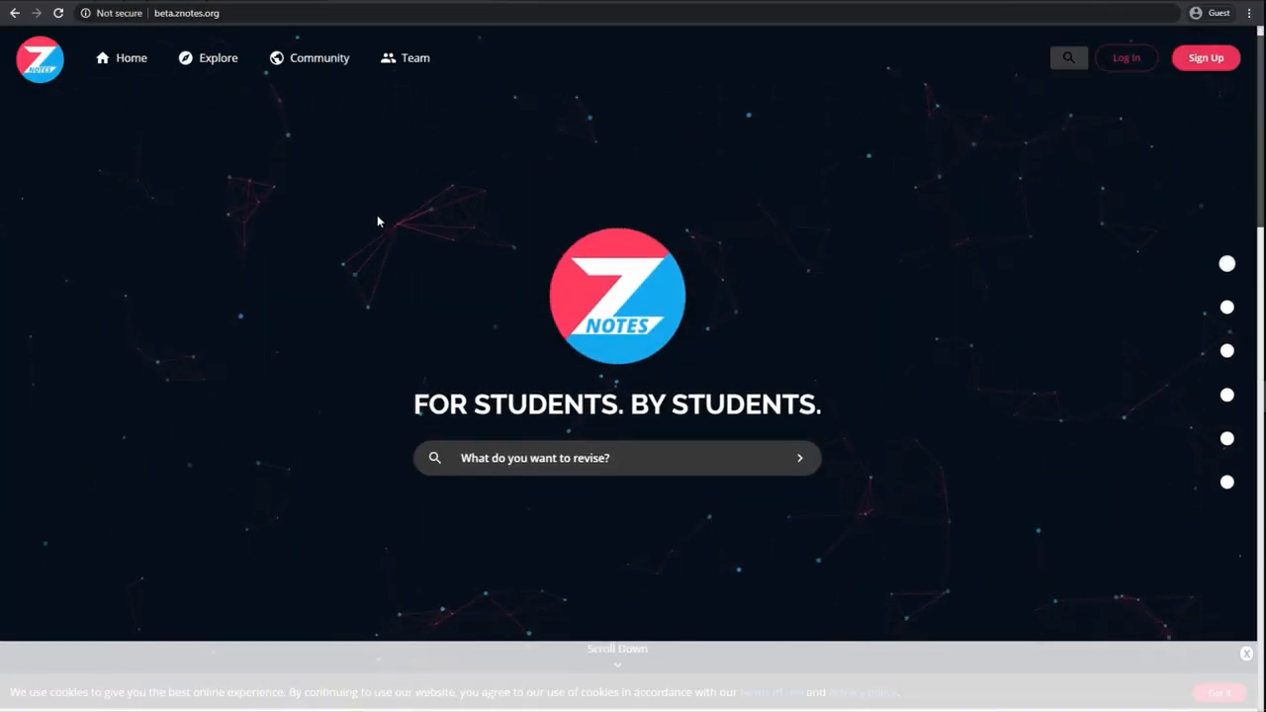
# - Join the ZNotes Discord server via Connect on the Community page's Discord widget
pyautogui.scroll(-3)
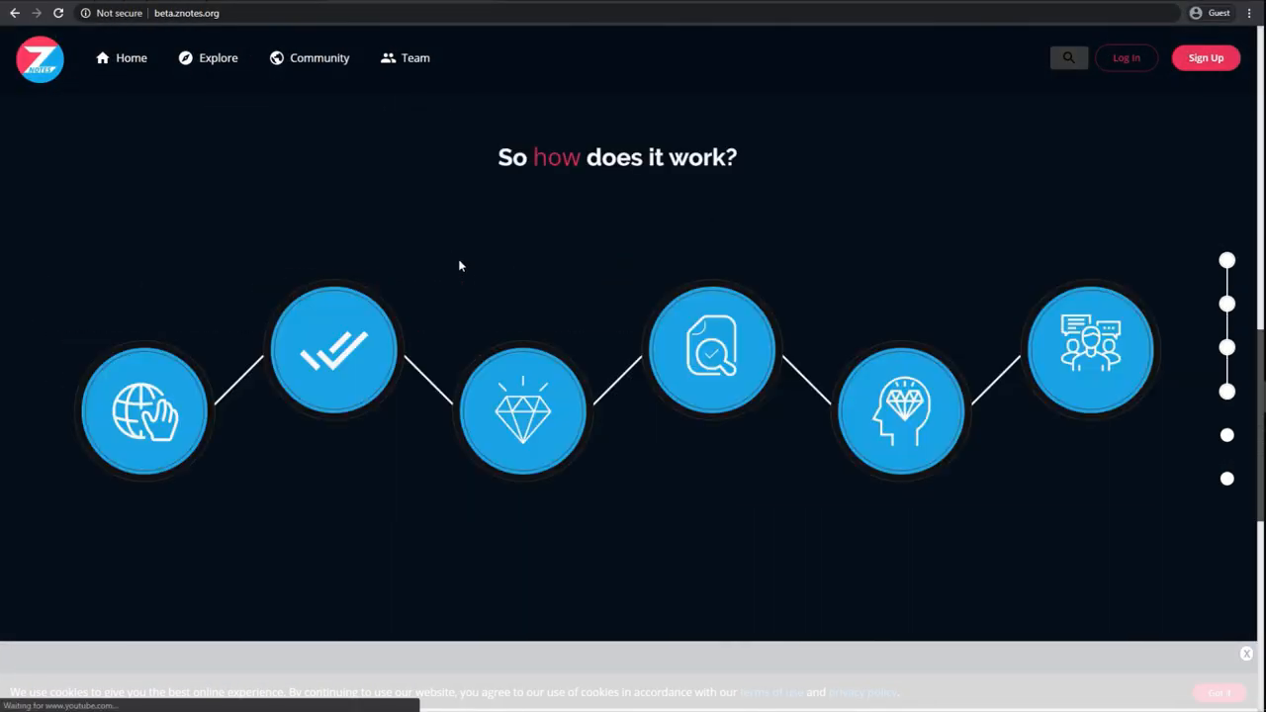
pyautogui.scroll(-3)
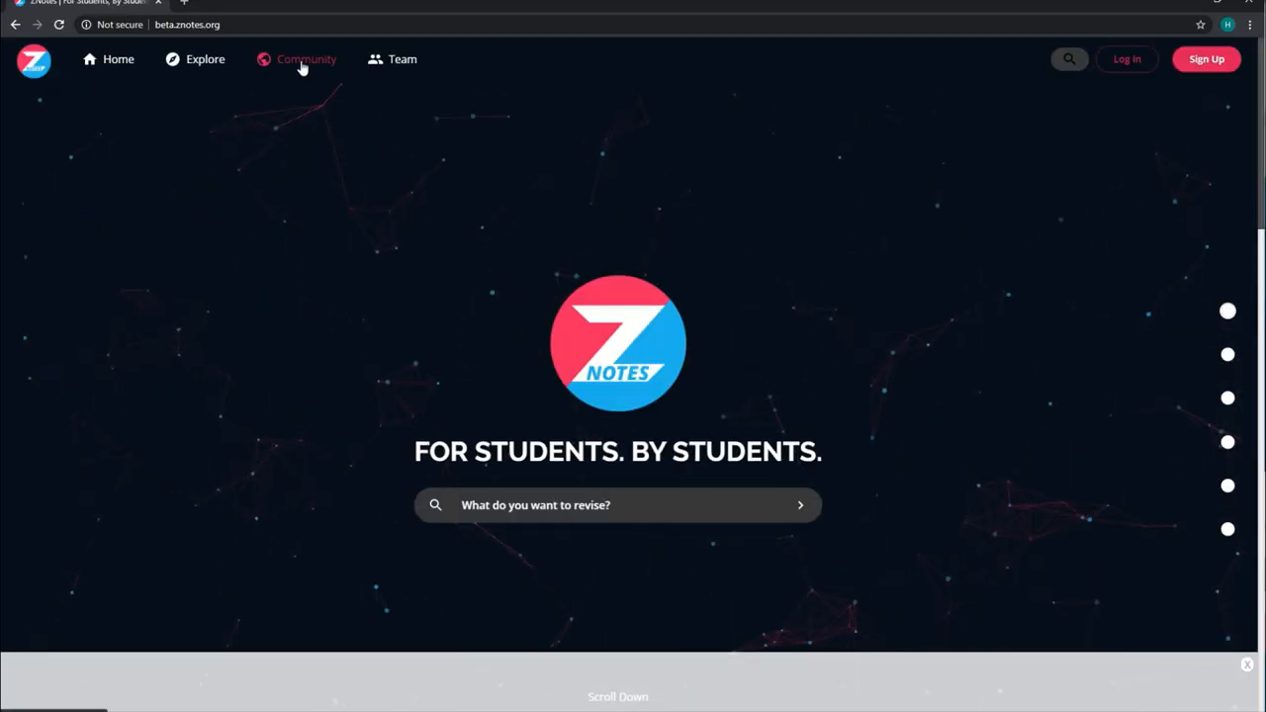
pyautogui.click(307, 59)
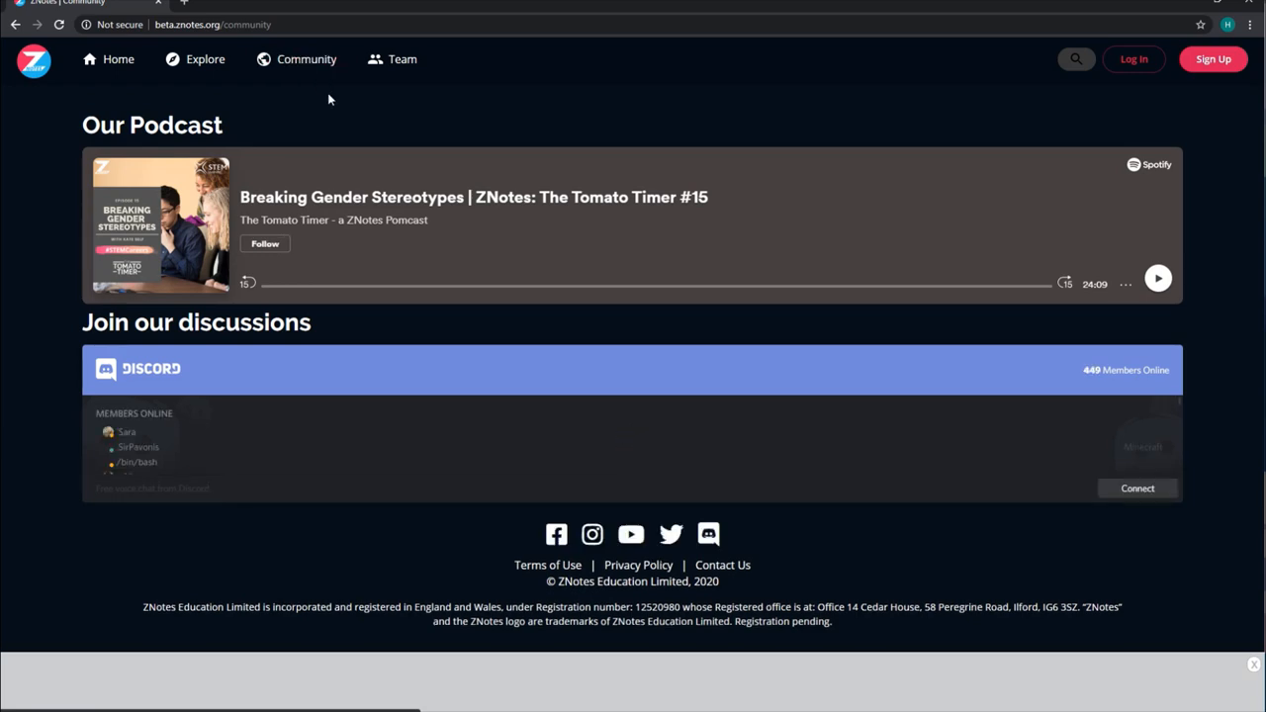
pyautogui.click(1137, 486)
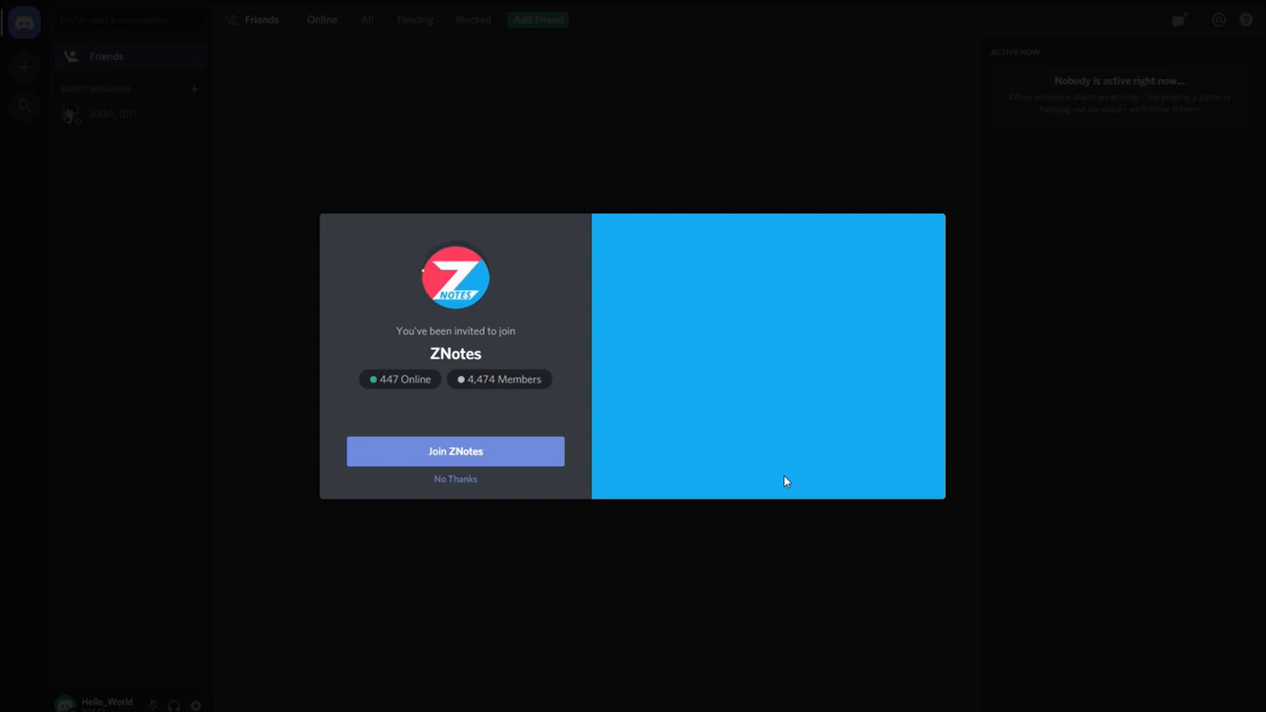
pyautogui.click(455, 451)
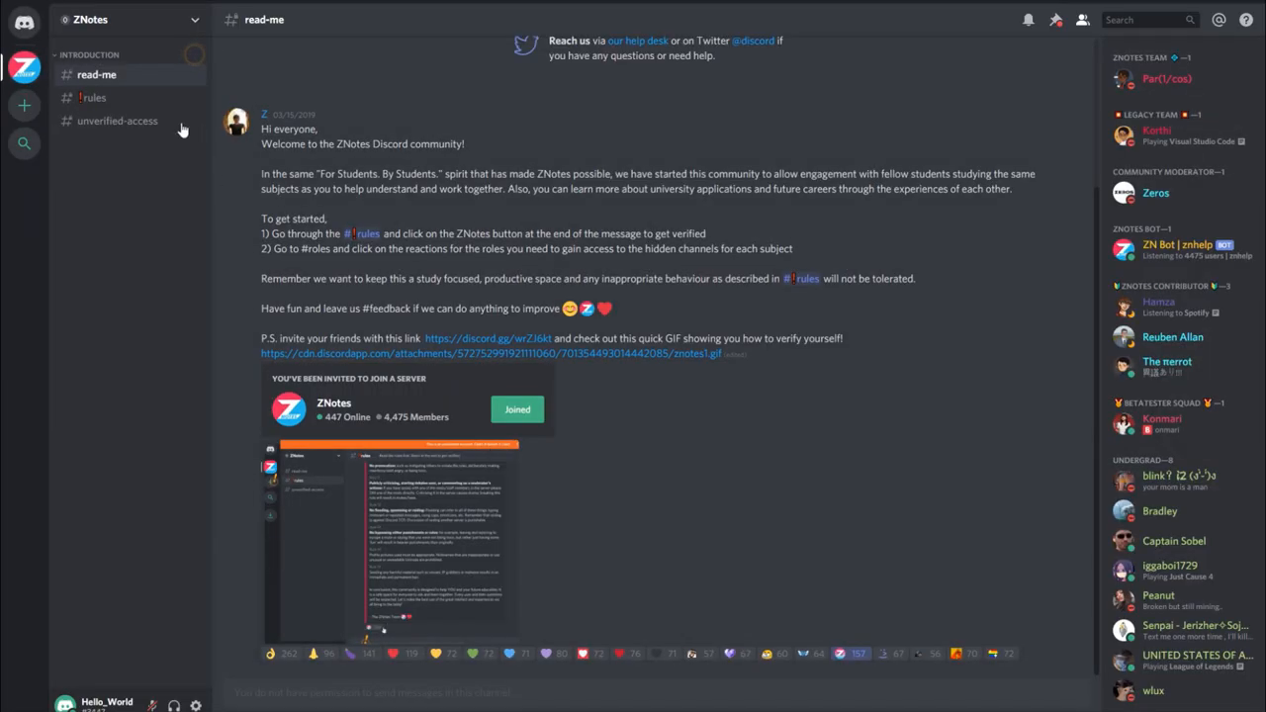
# - Verify in #rules to unlock the channel list, then move to the #roles channel
pyautogui.click(95, 97)
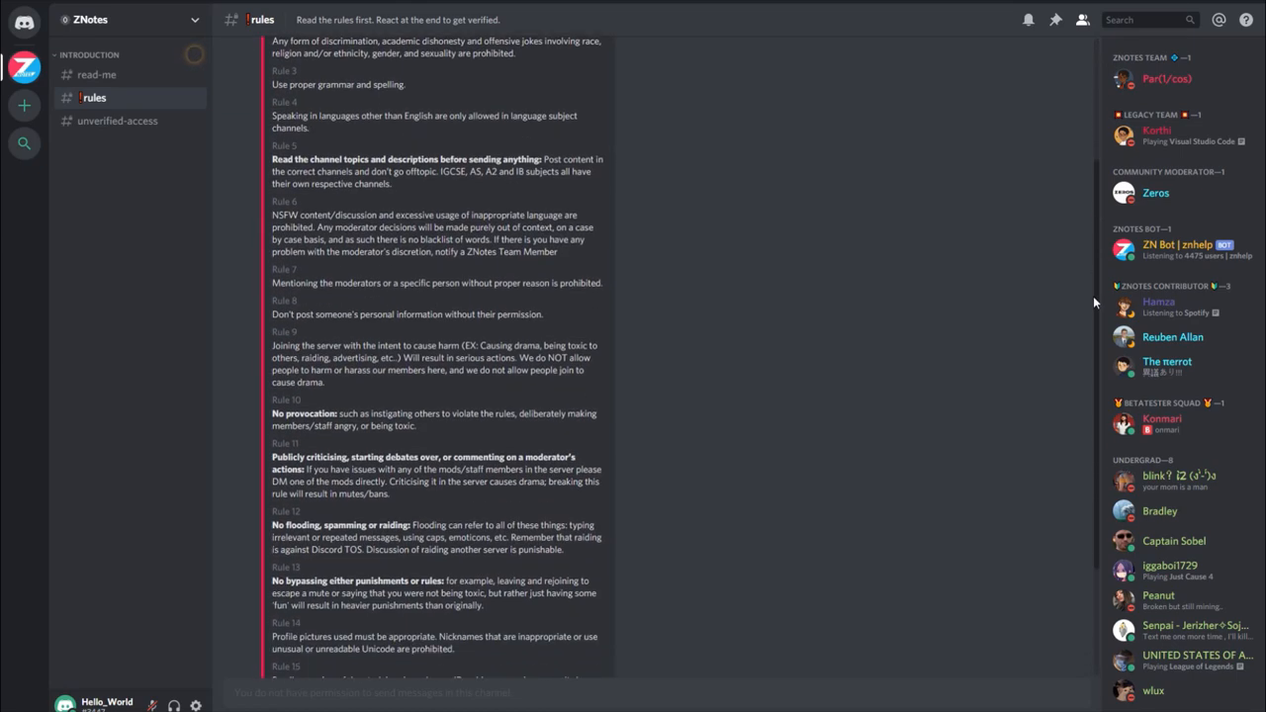
pyautogui.scroll(-3)
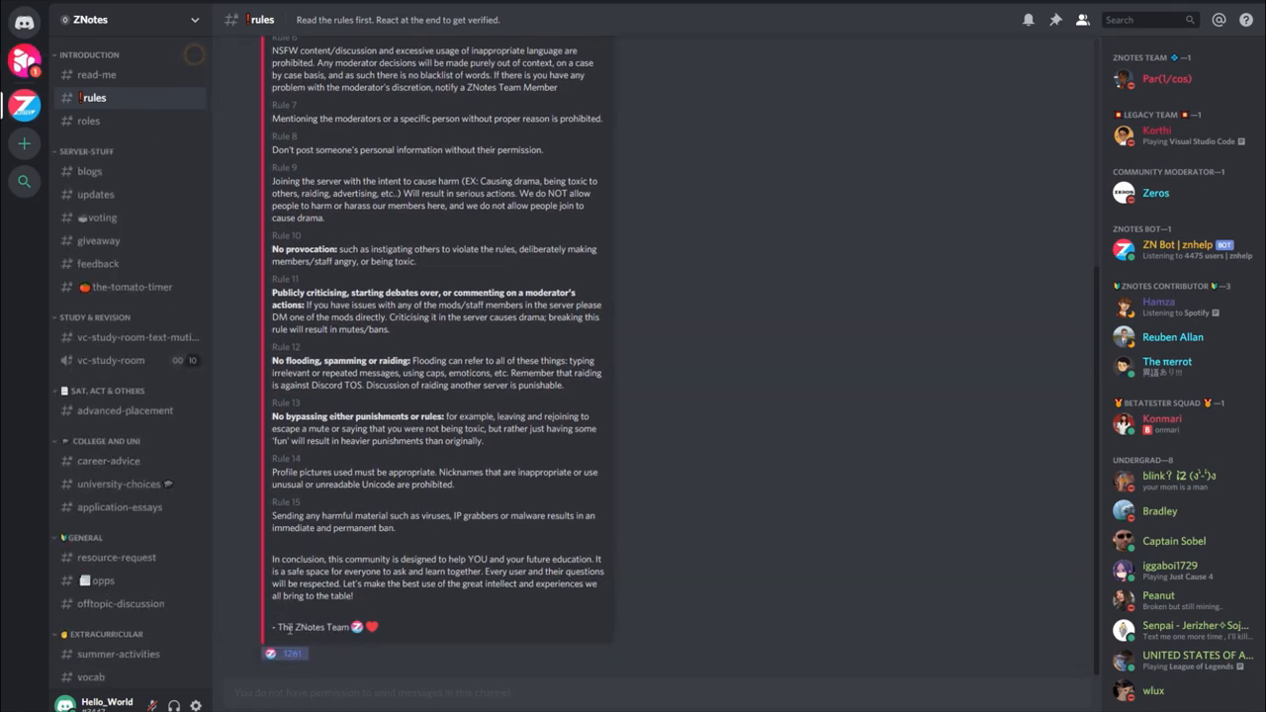
pyautogui.click(87, 121)
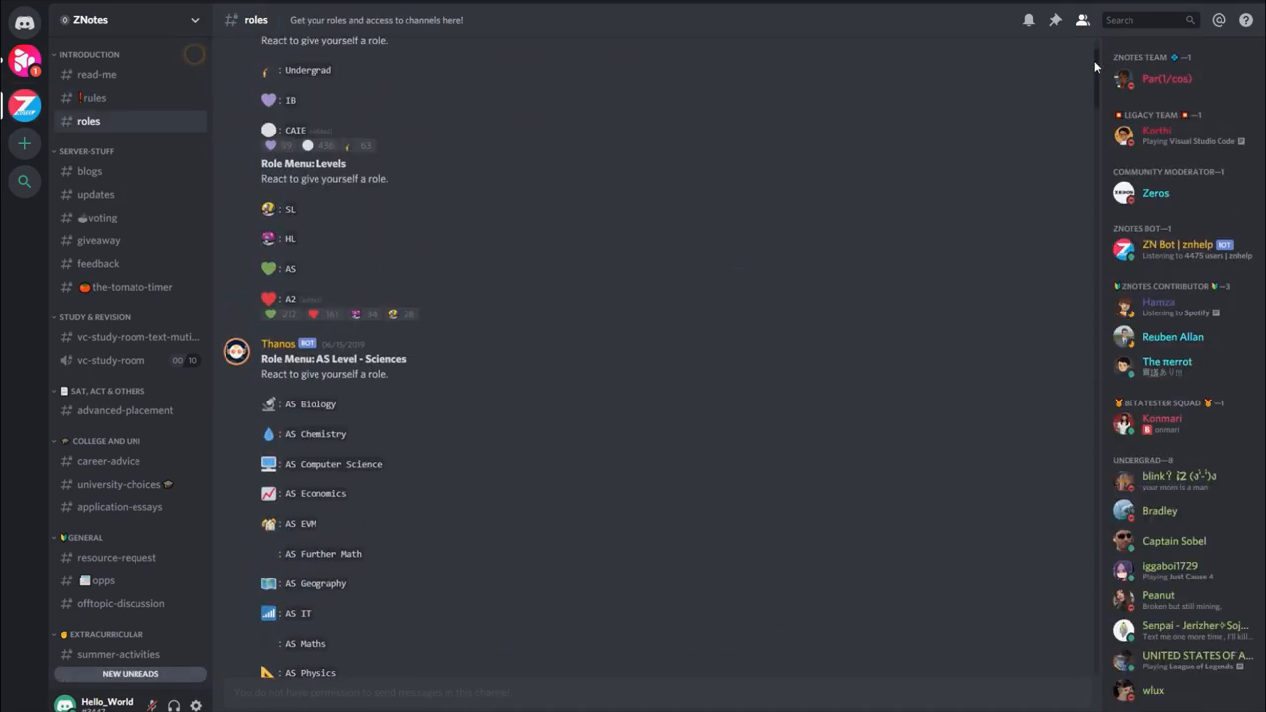
pyautogui.scroll(-3)
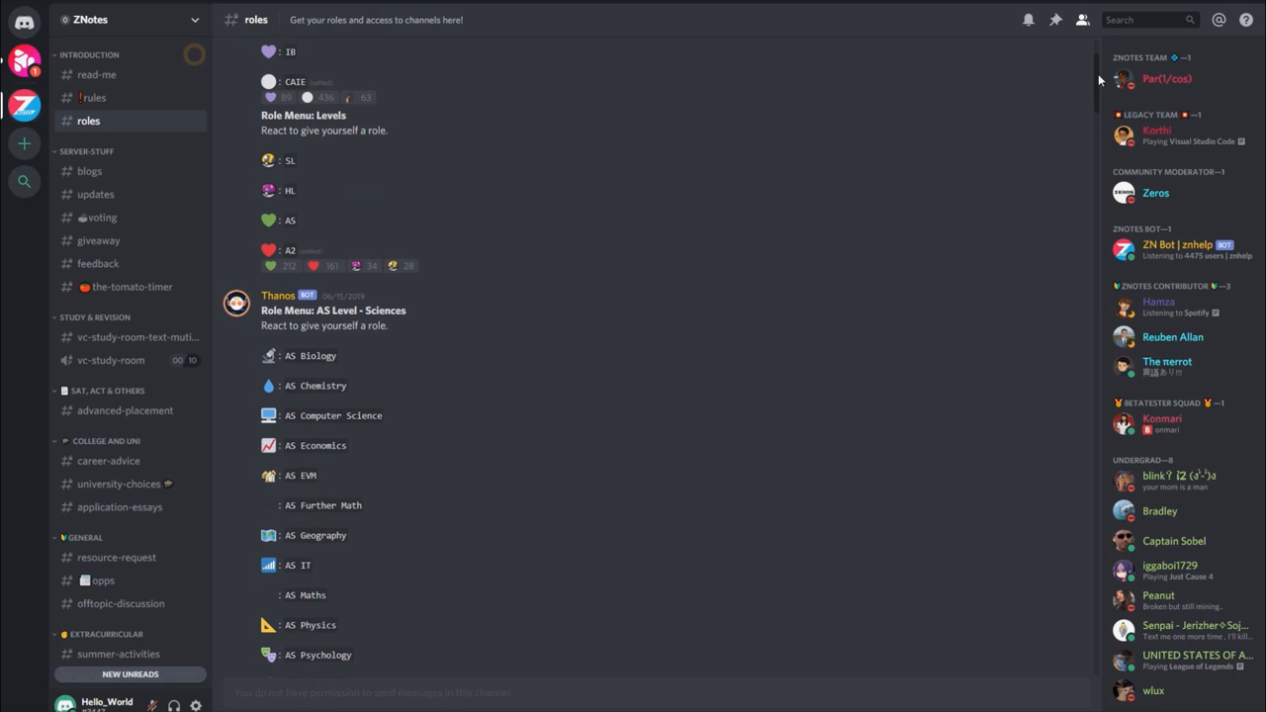
pyautogui.scroll(-3)
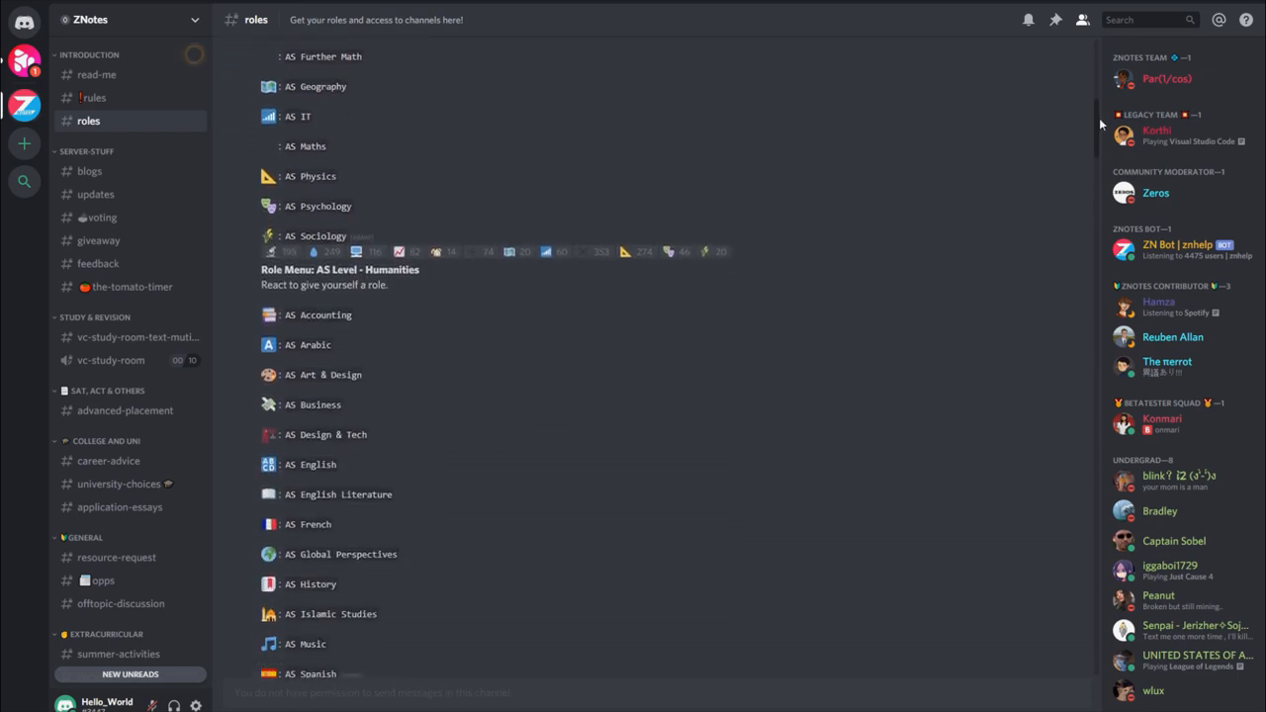
pyautogui.scroll(-3)
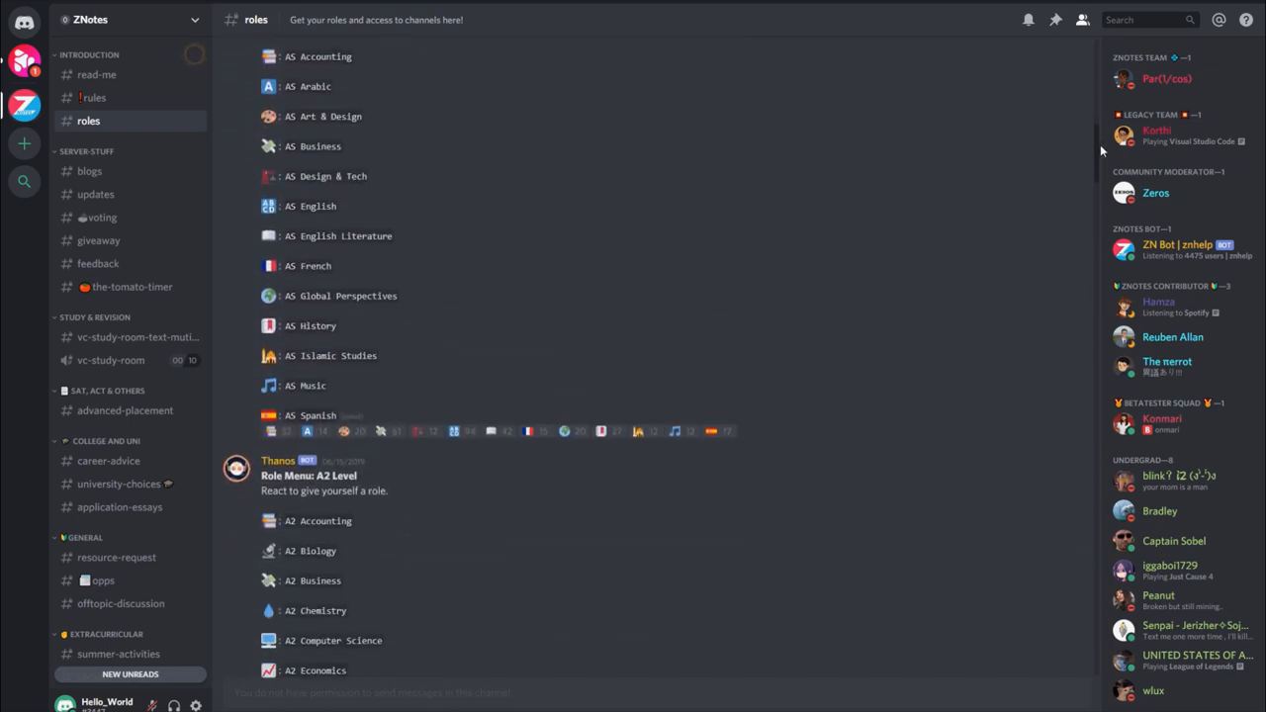
pyautogui.scroll(-3)
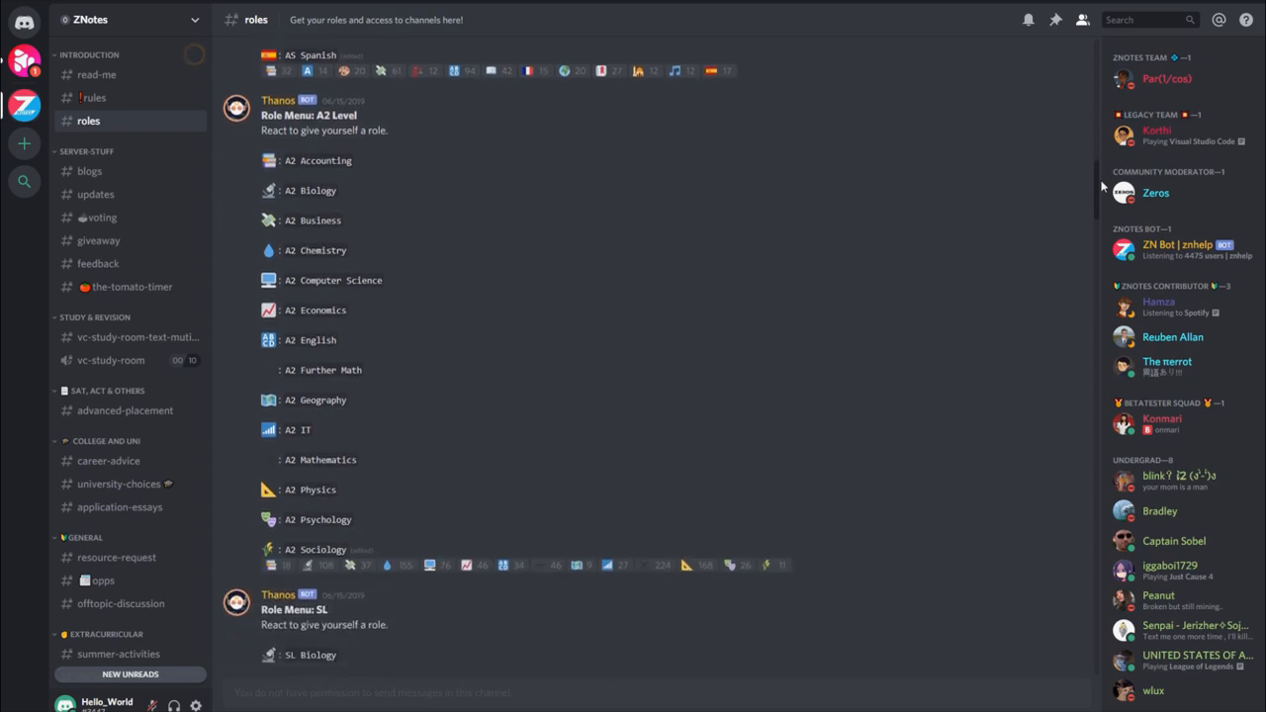
pyautogui.scroll(-3)
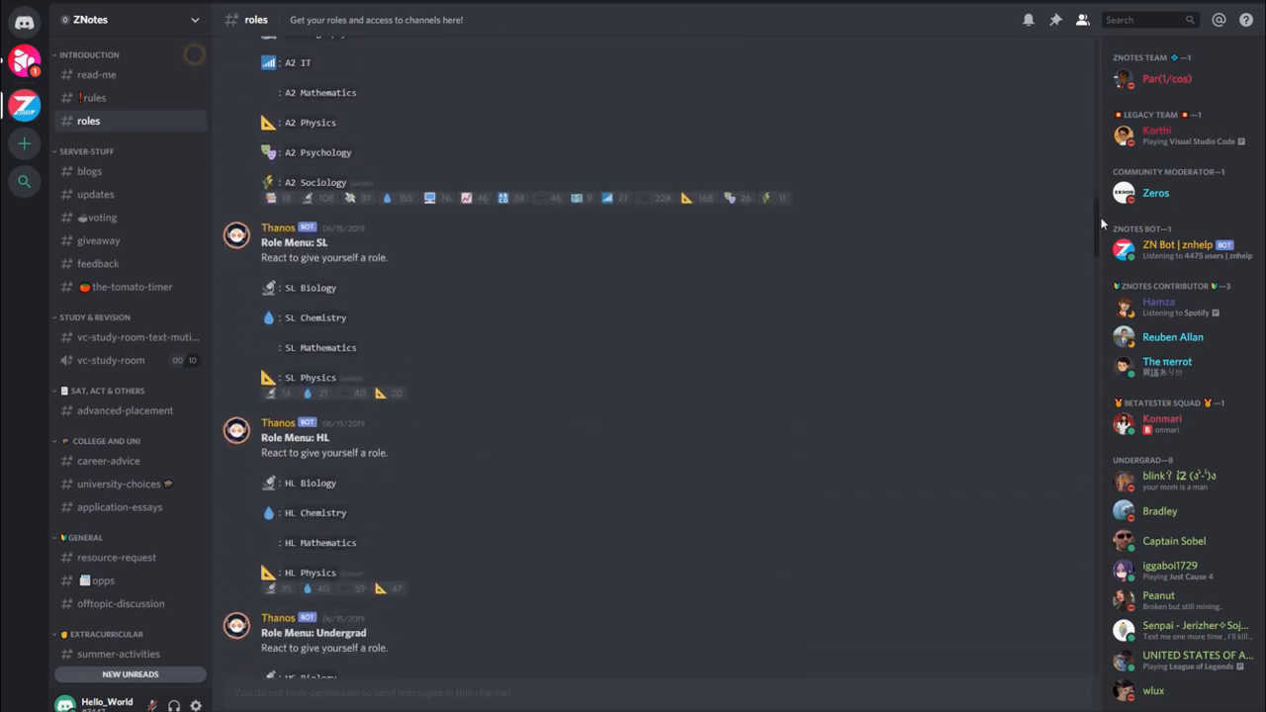
pyautogui.scroll(-3)
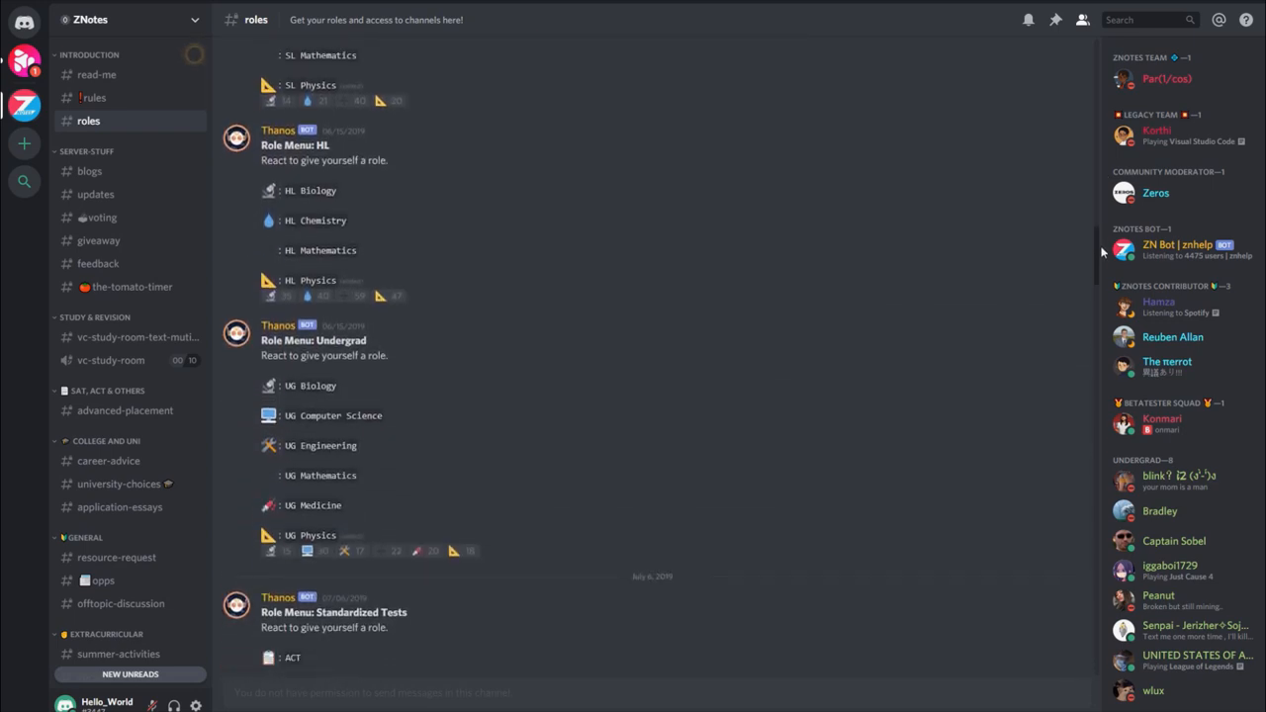
pyautogui.scroll(-3)
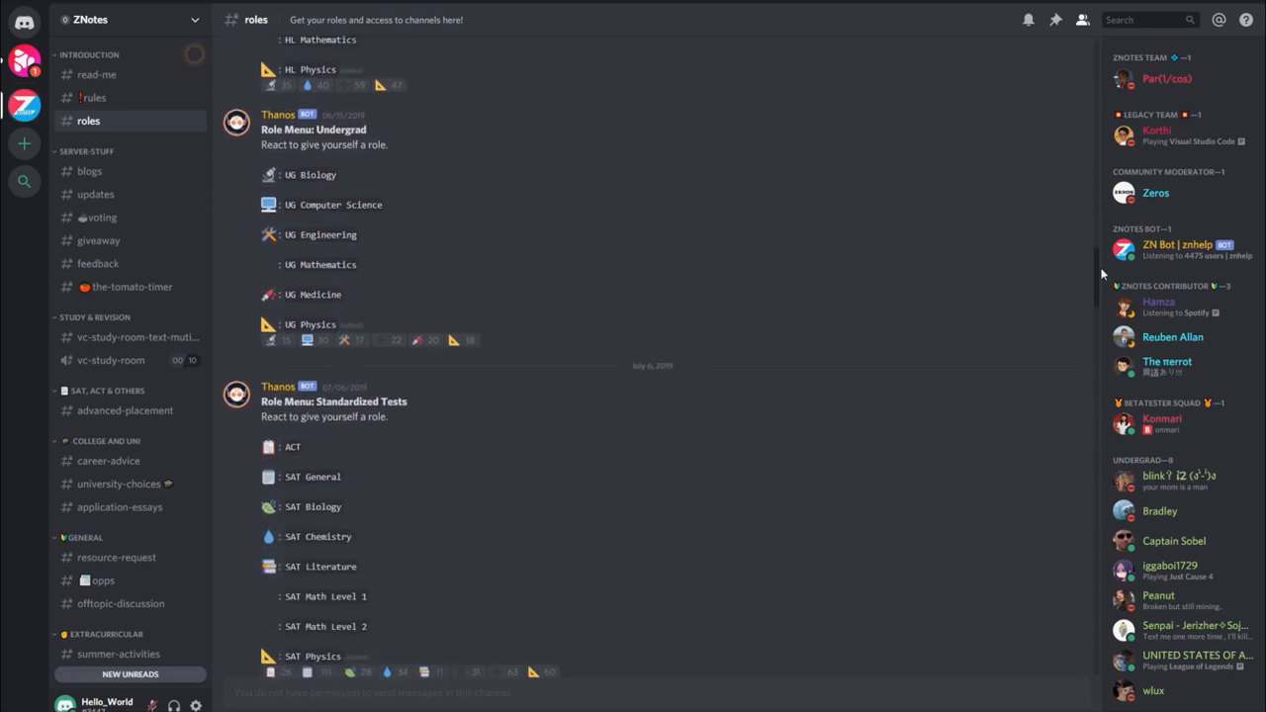
pyautogui.scroll(-3)
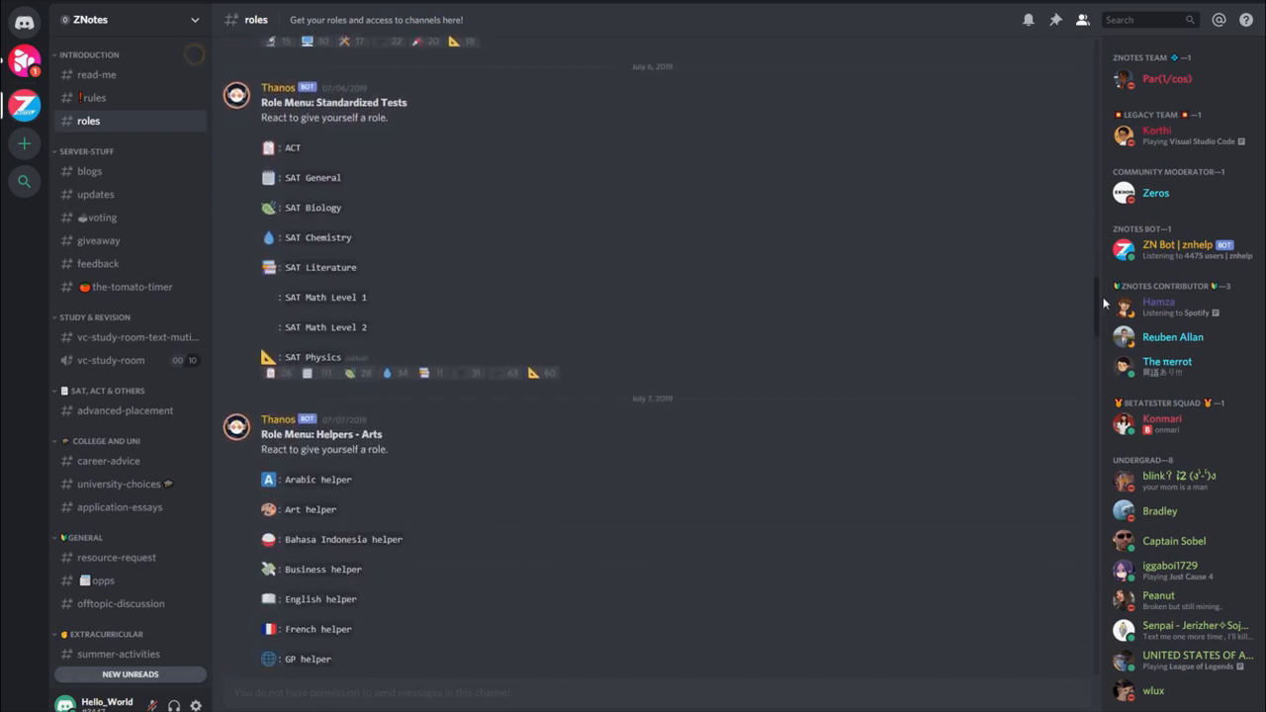
pyautogui.scroll(-3)
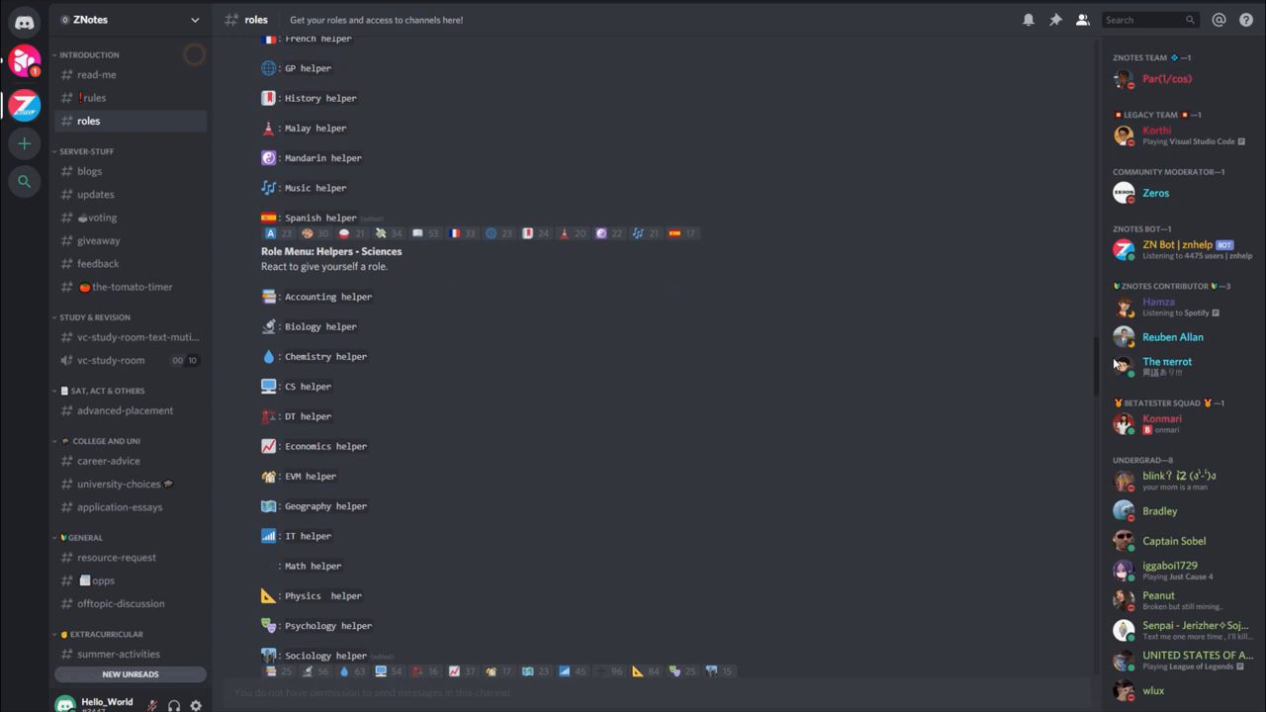
pyautogui.scroll(-3)
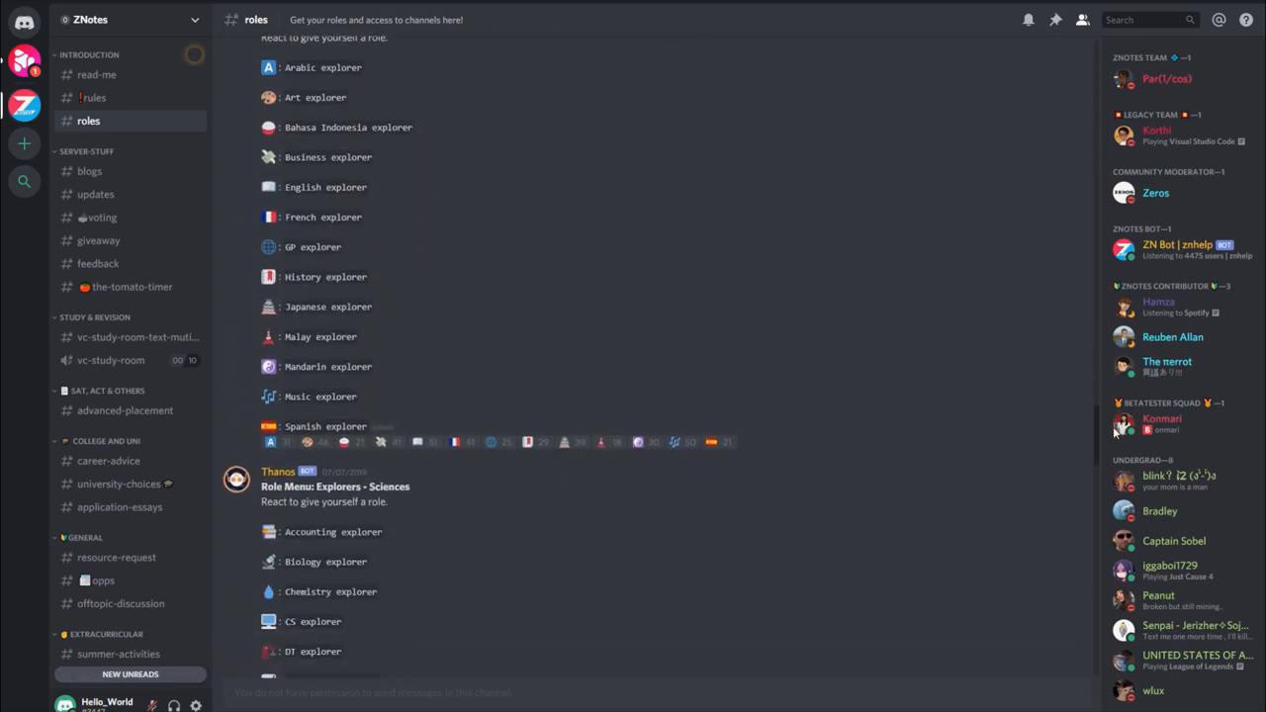
pyautogui.scroll(-3)
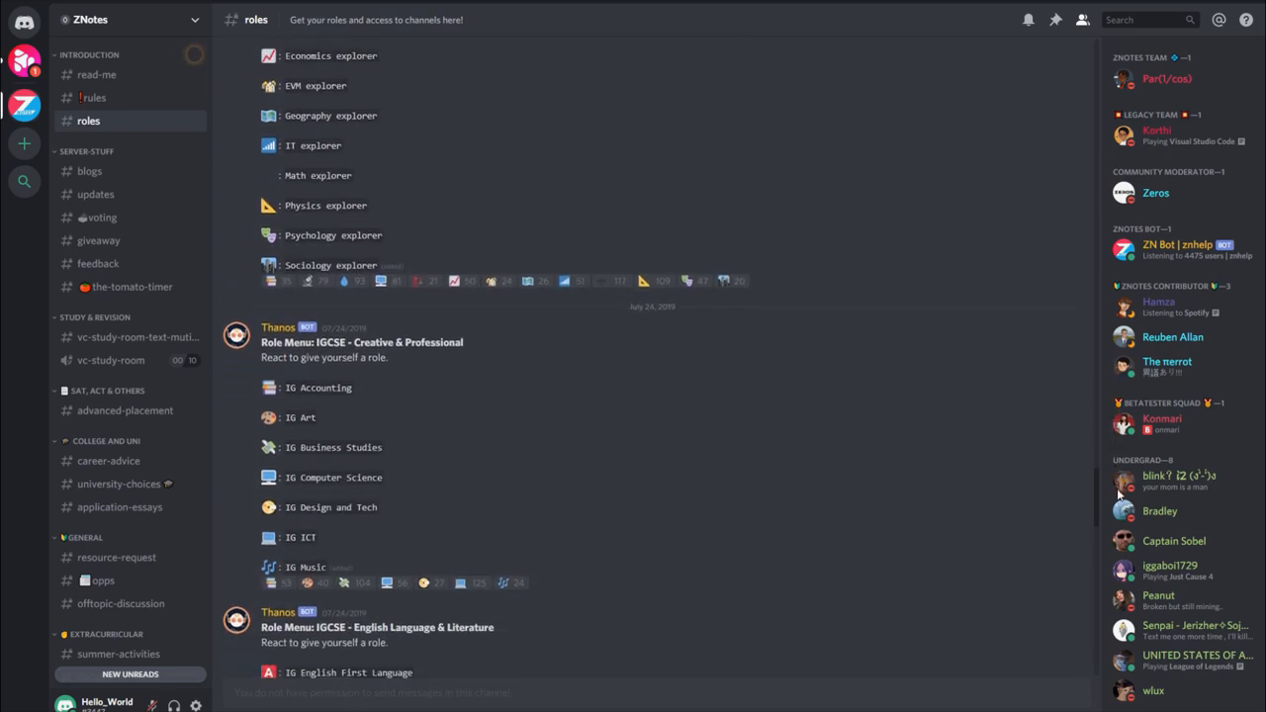
pyautogui.scroll(-3)
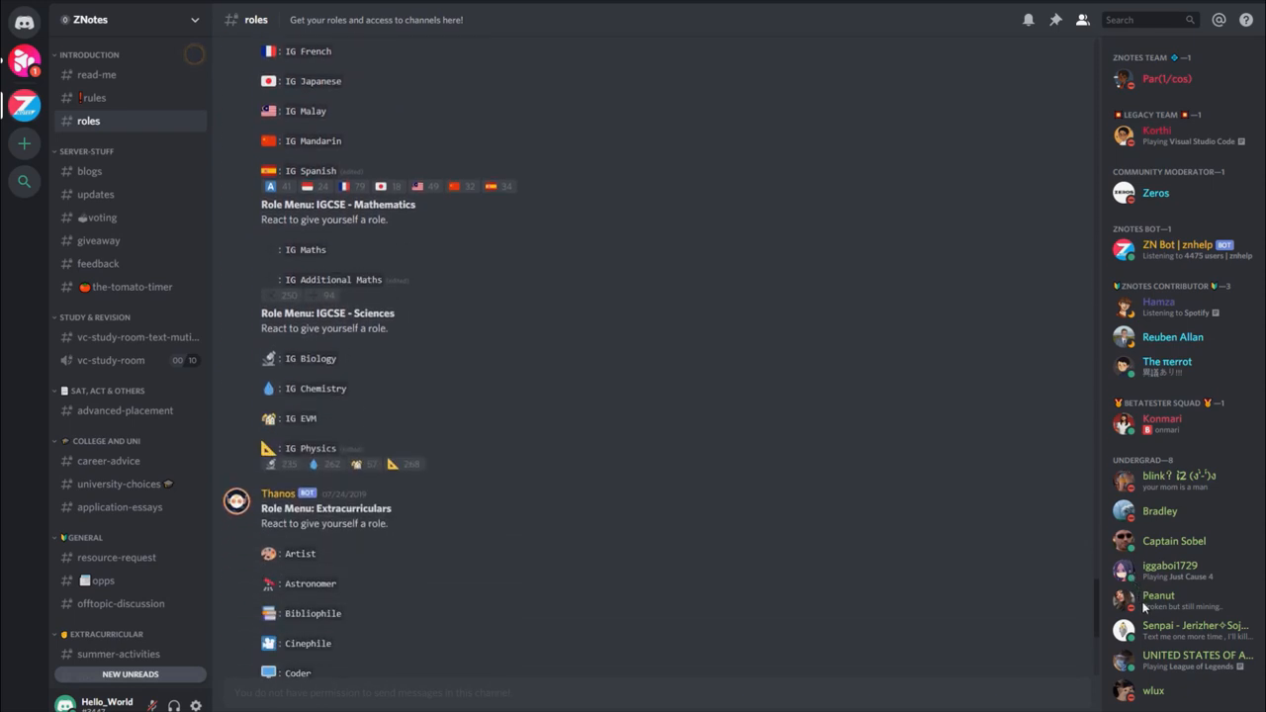
pyautogui.scroll(-3)
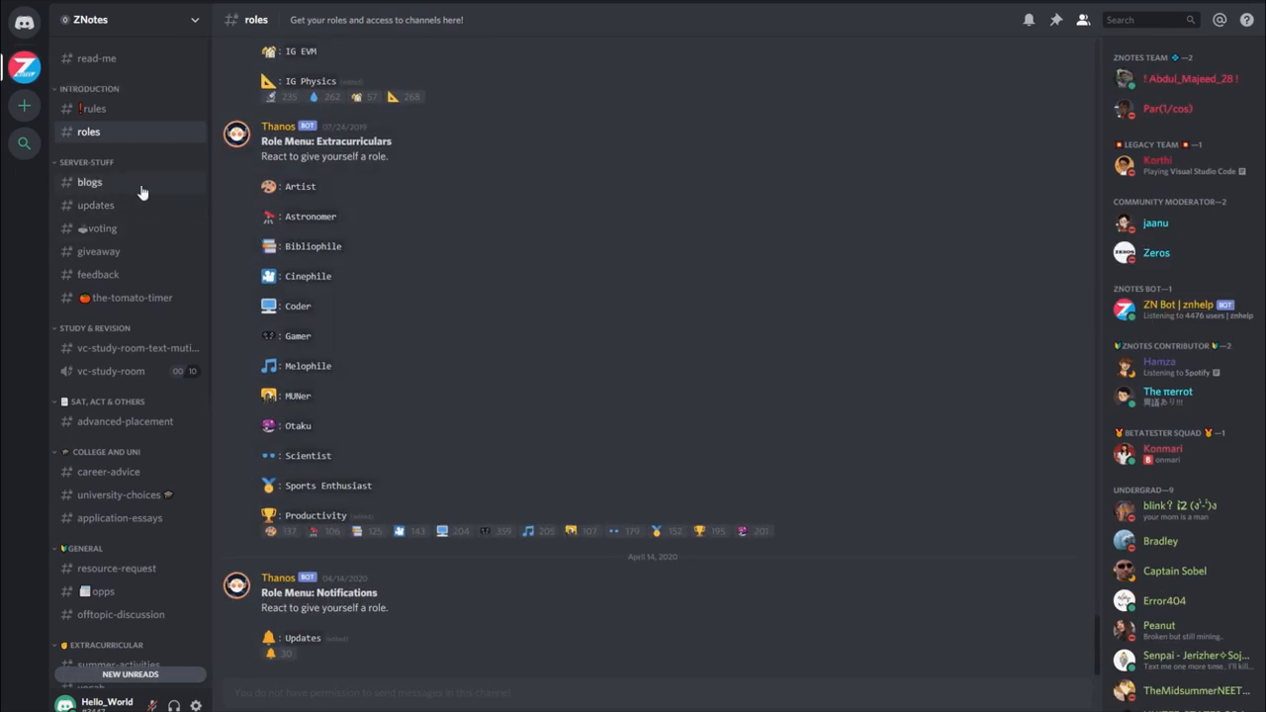
# - Read the #updates podcast and event announcements, then switch to #feedback
pyautogui.click(95, 203)
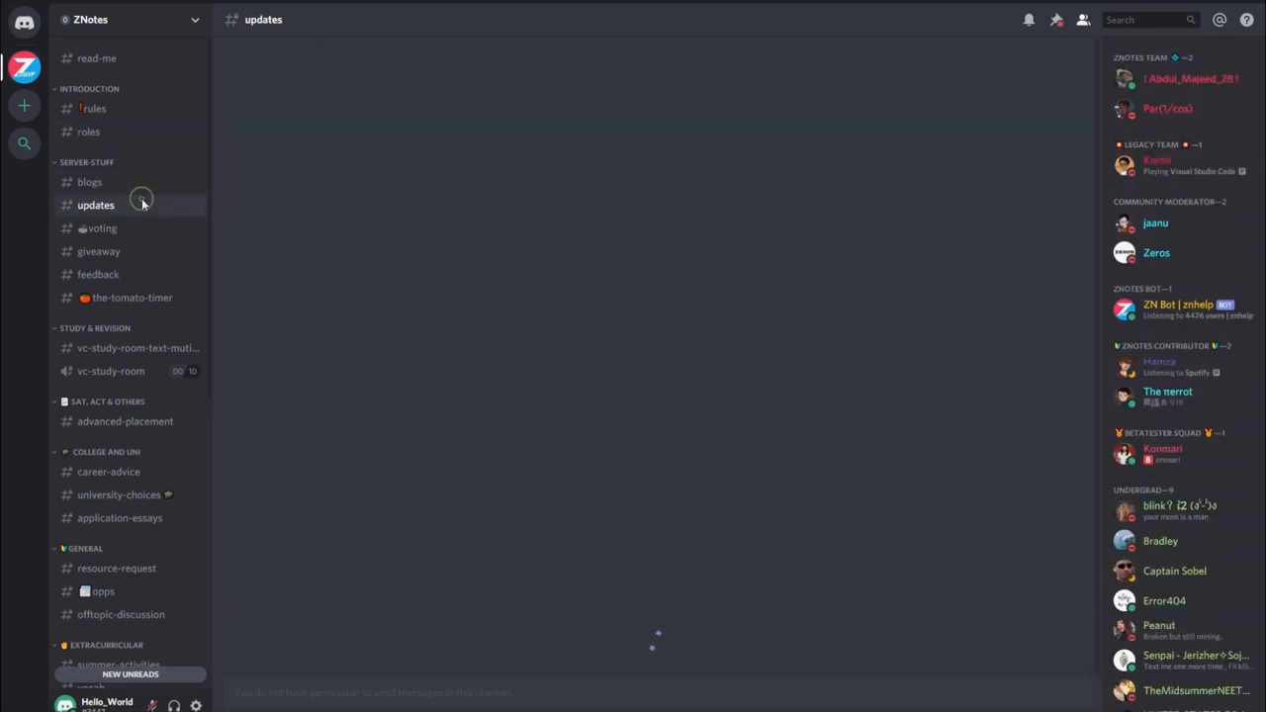
pyautogui.click(95, 203)
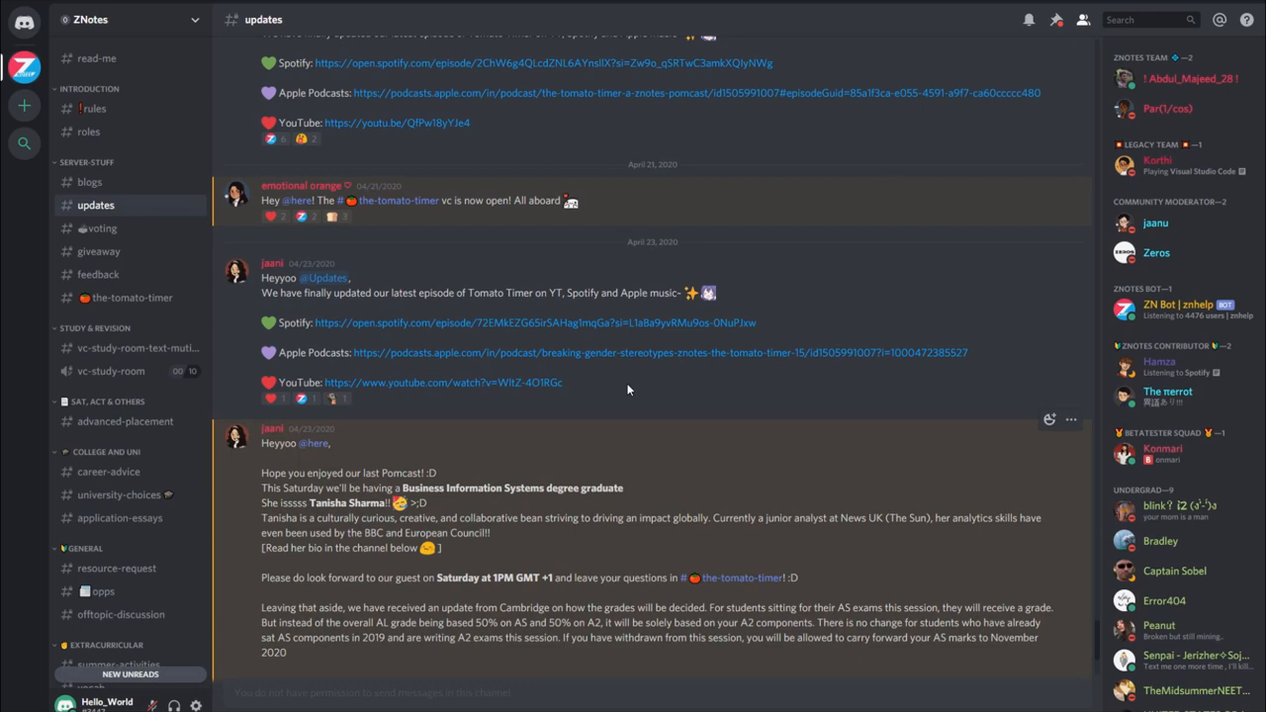
pyautogui.click(99, 273)
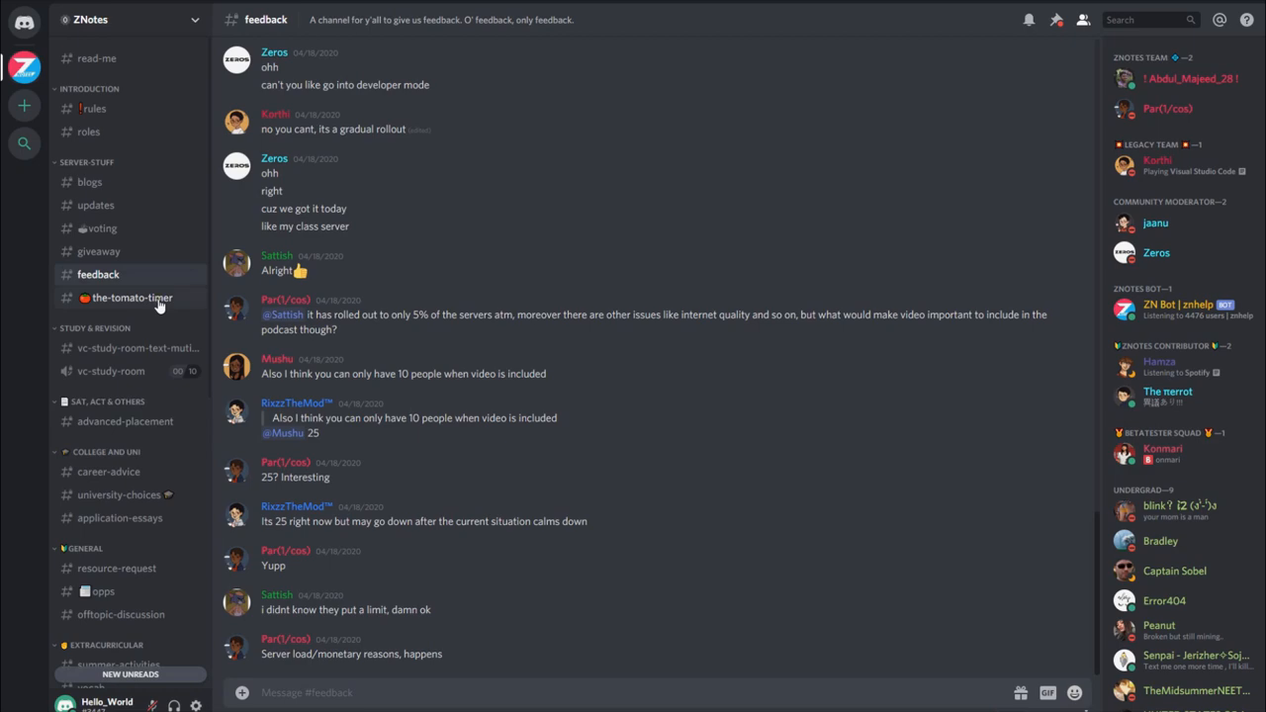
# - Switch to #the-tomato-timer and view its welcome and guest speaker messages
pyautogui.click(131, 297)
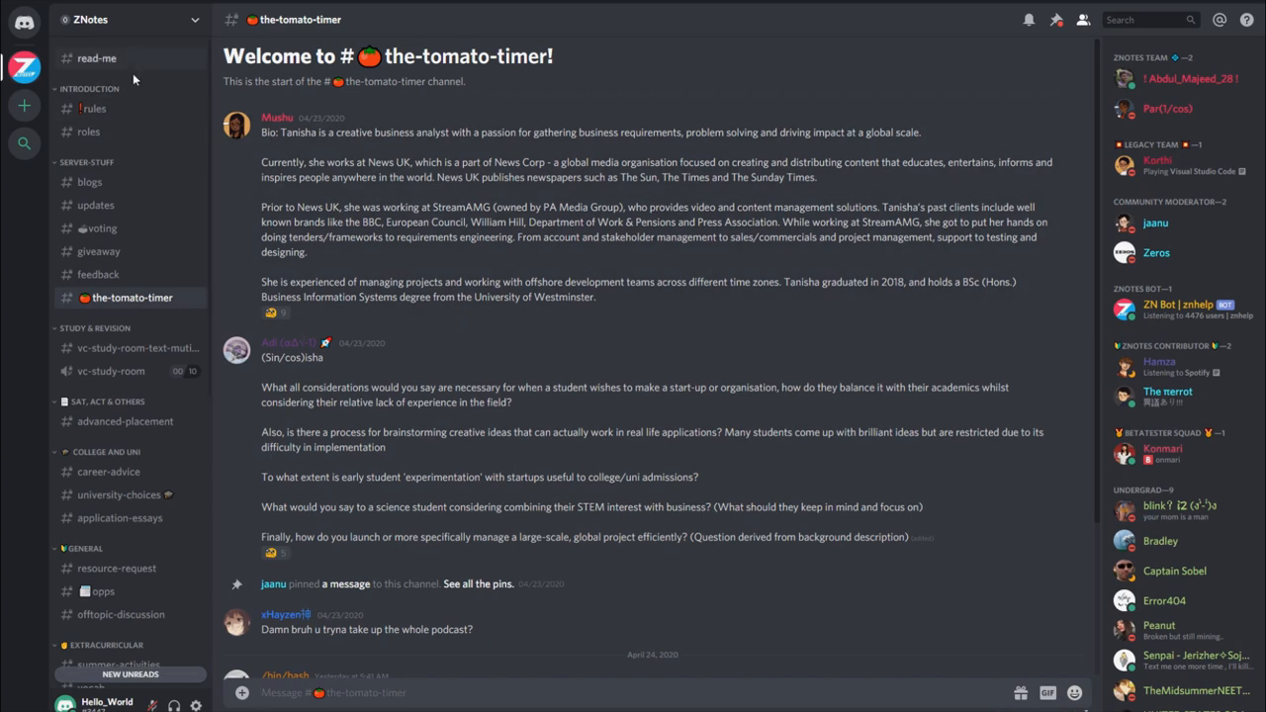
# - Scroll #roles past the AS Level menus to the IGCSE languages, maths and sciences role menus
pyautogui.click(87, 130)
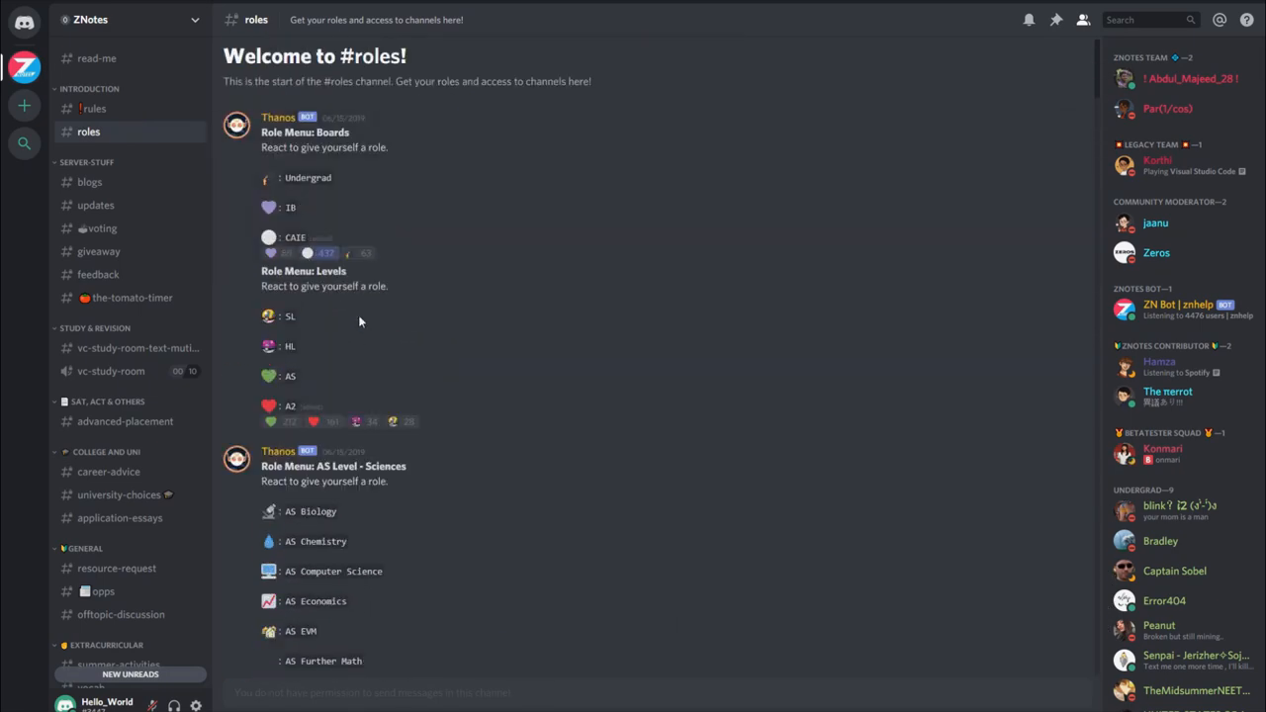
pyautogui.scroll(-3)
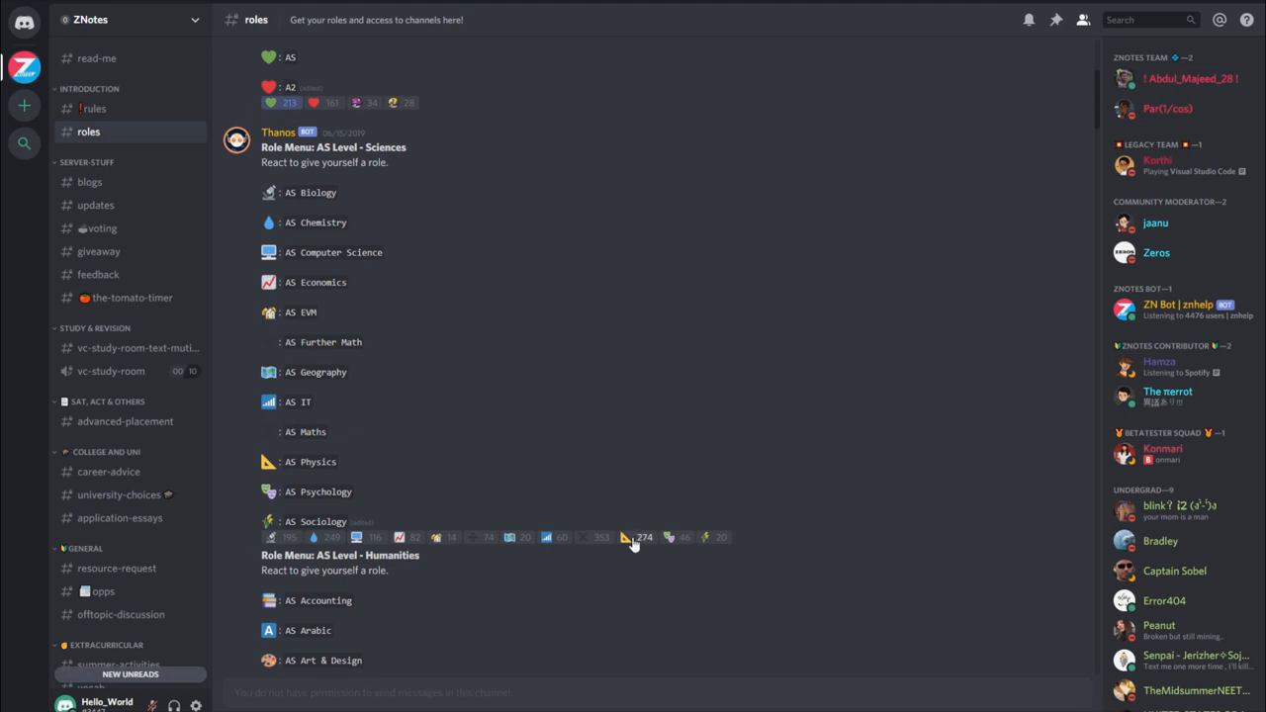
pyautogui.scroll(-3)
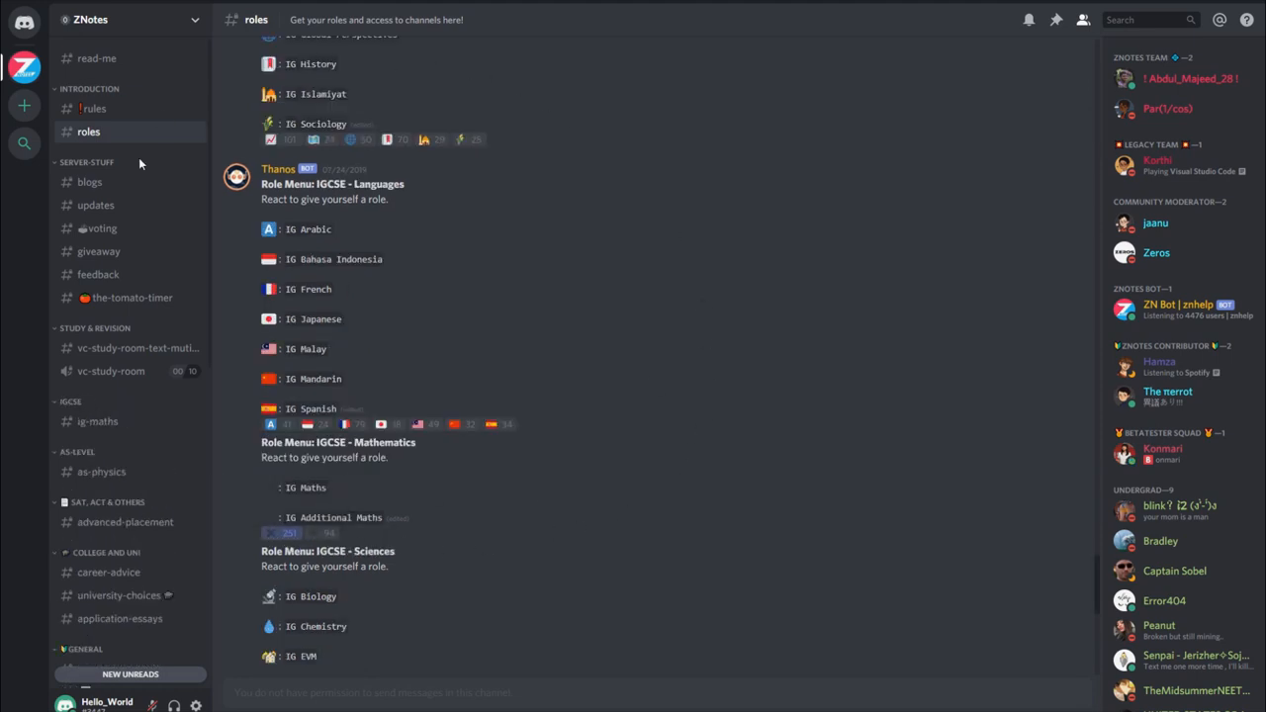
pyautogui.scroll(-3)
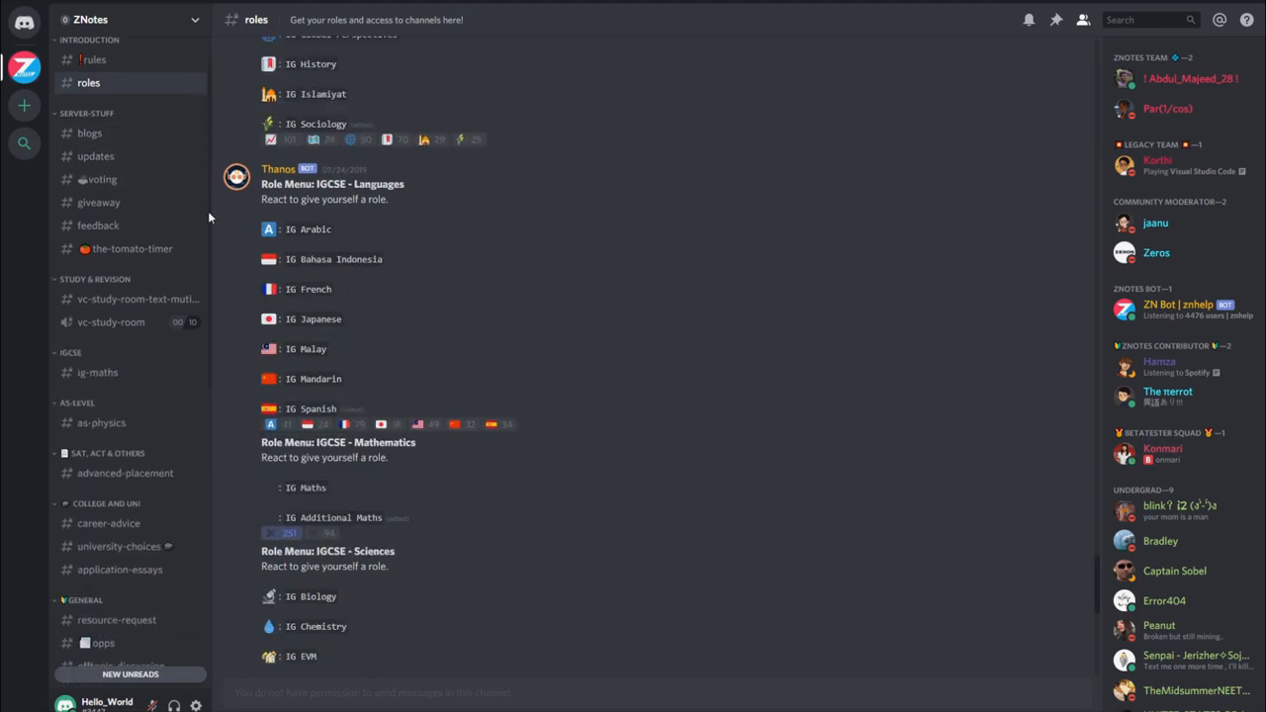
pyautogui.scroll(-3)
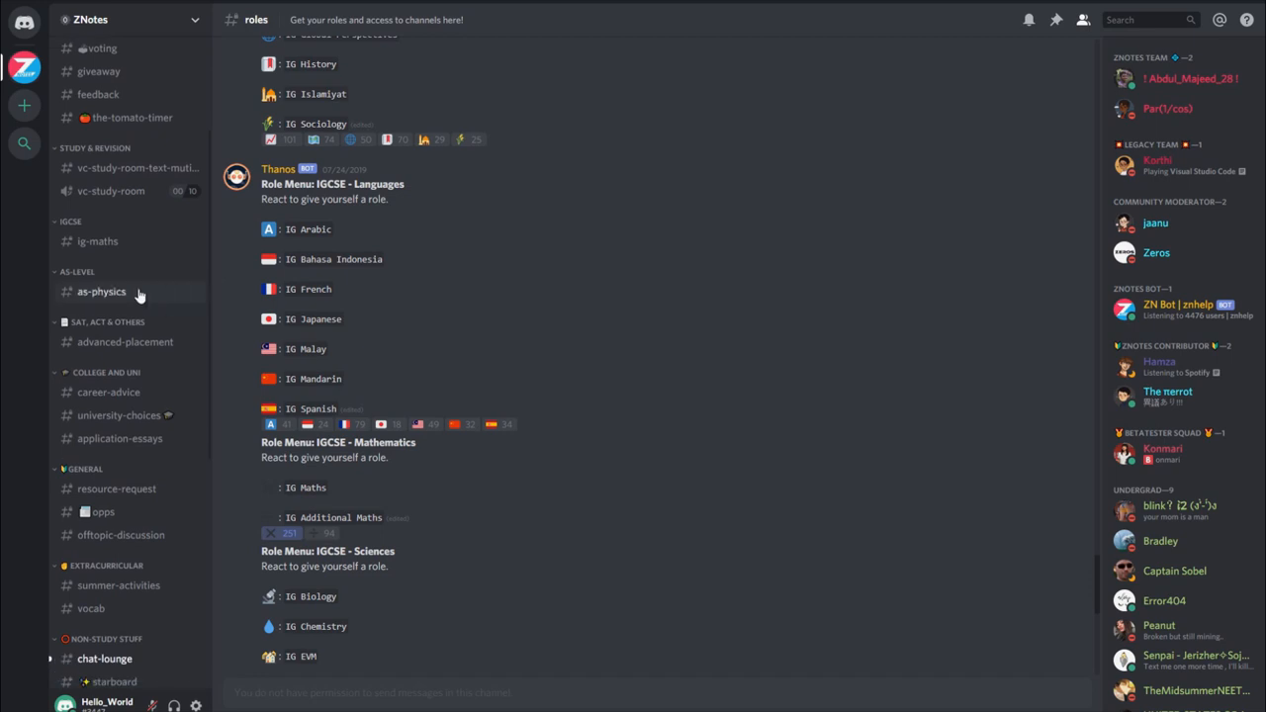
# - Visit the new #as-physics channel, then view the #ig-maths student discussion
pyautogui.click(103, 291)
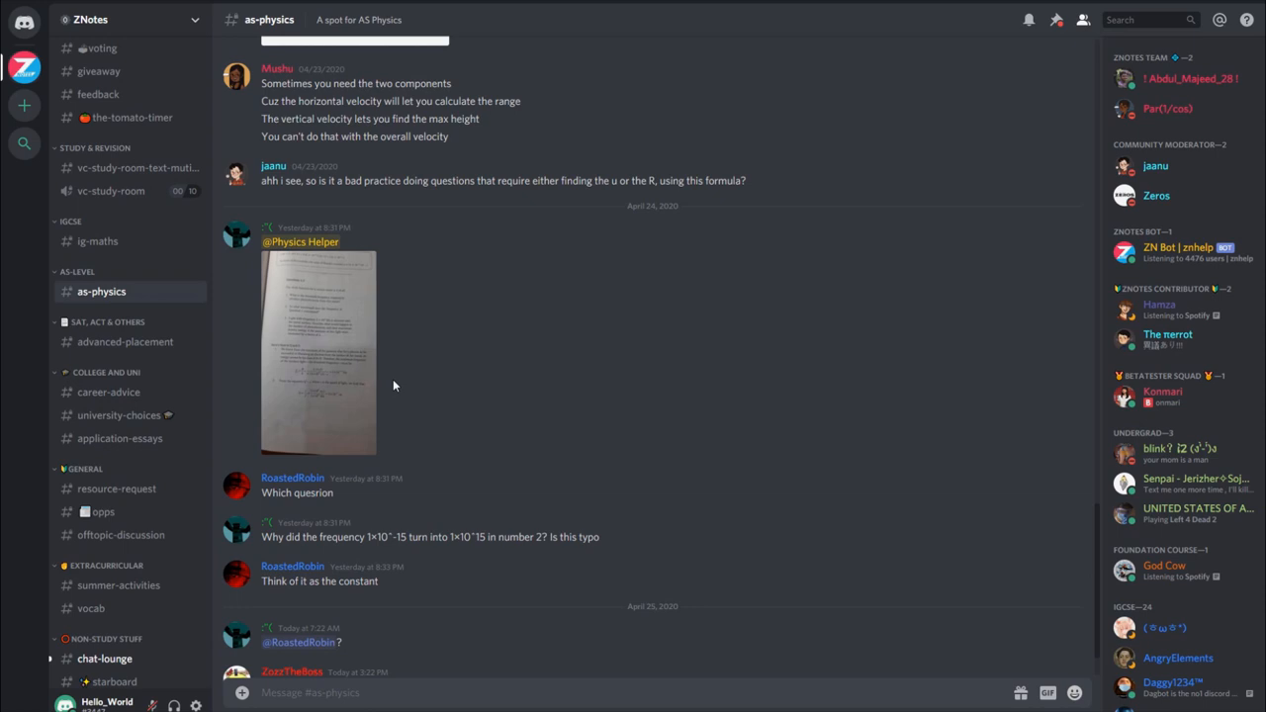
pyautogui.click(99, 241)
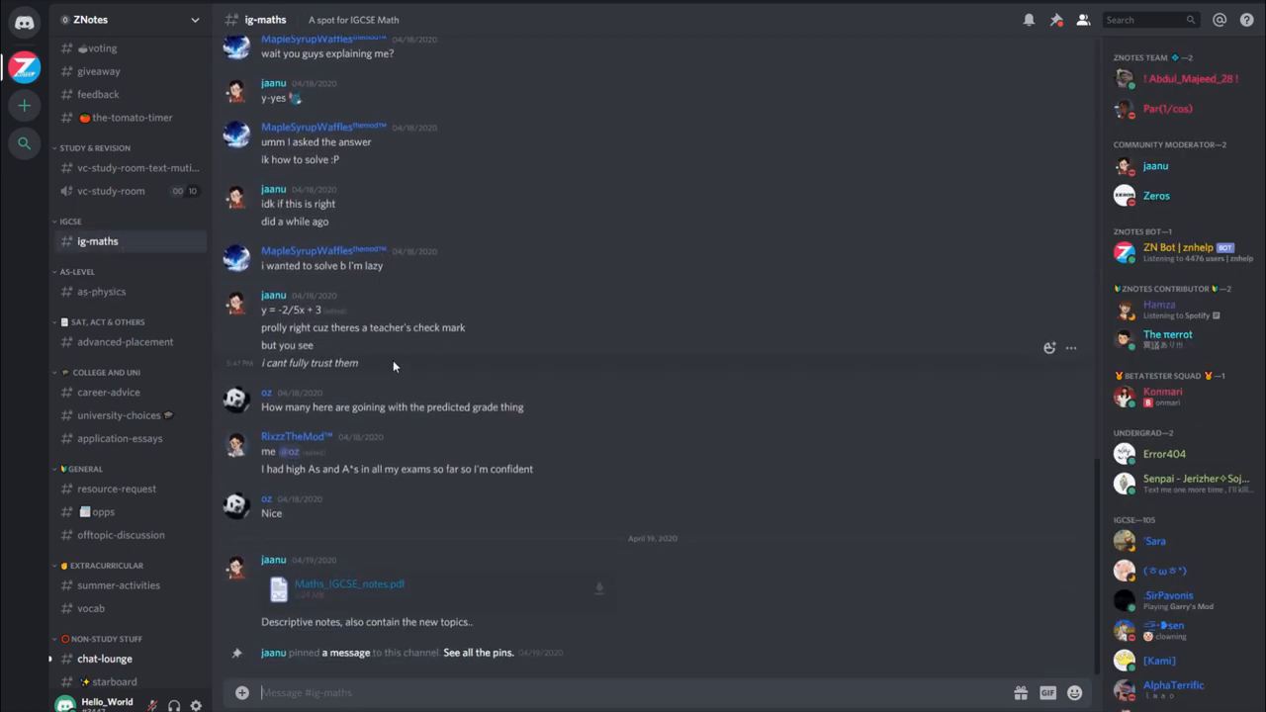
pyautogui.moveTo(131, 387)
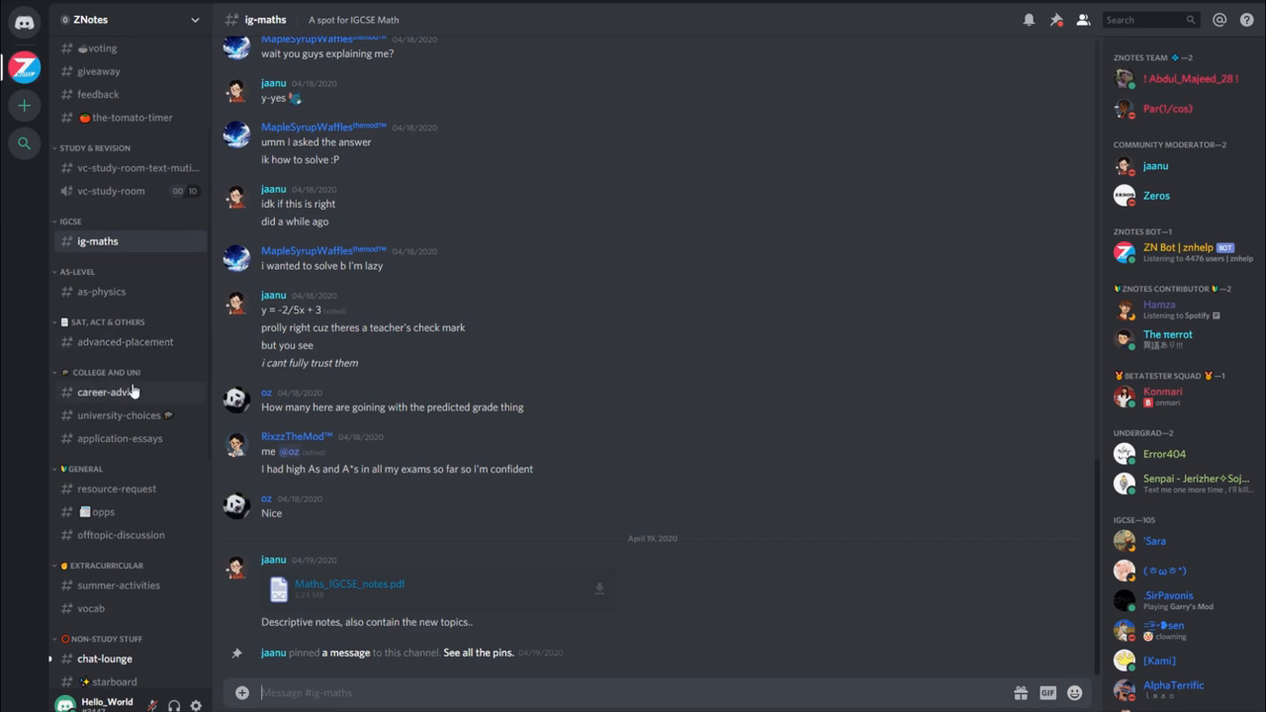
# - Browse #career-advice, #university-choices and #application-essays, then return to #roles
pyautogui.click(109, 391)
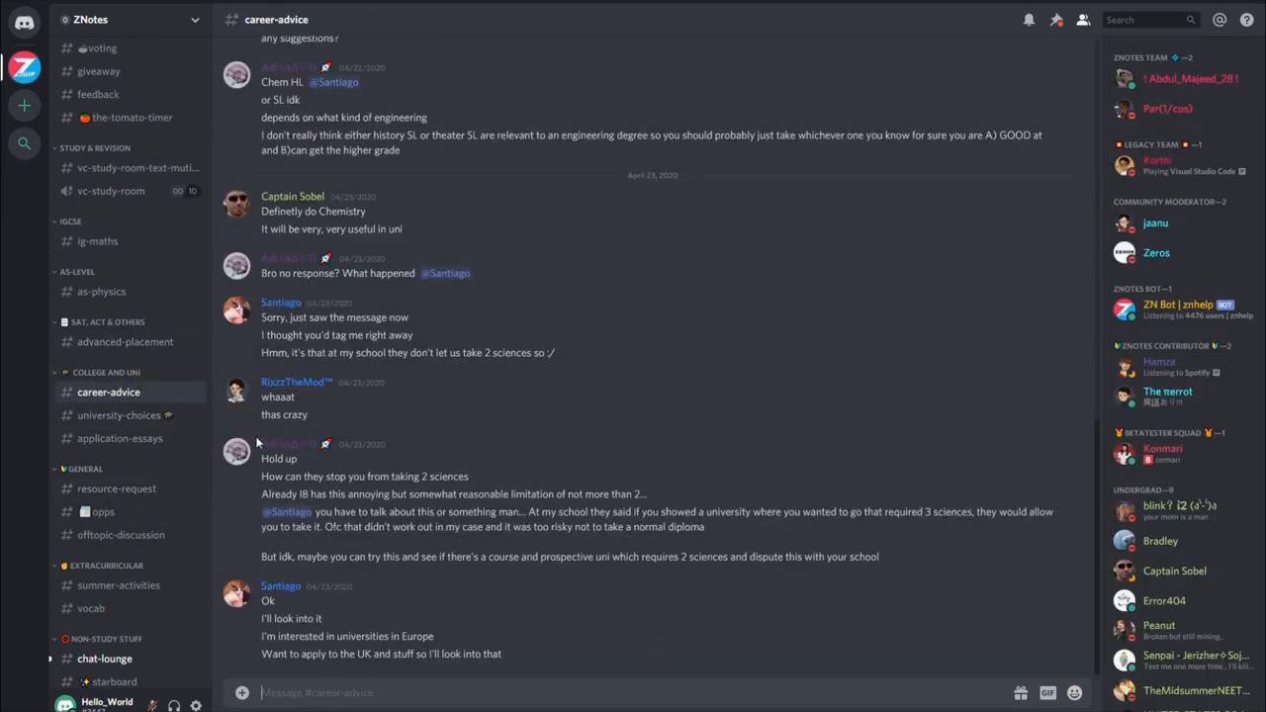
pyautogui.click(118, 416)
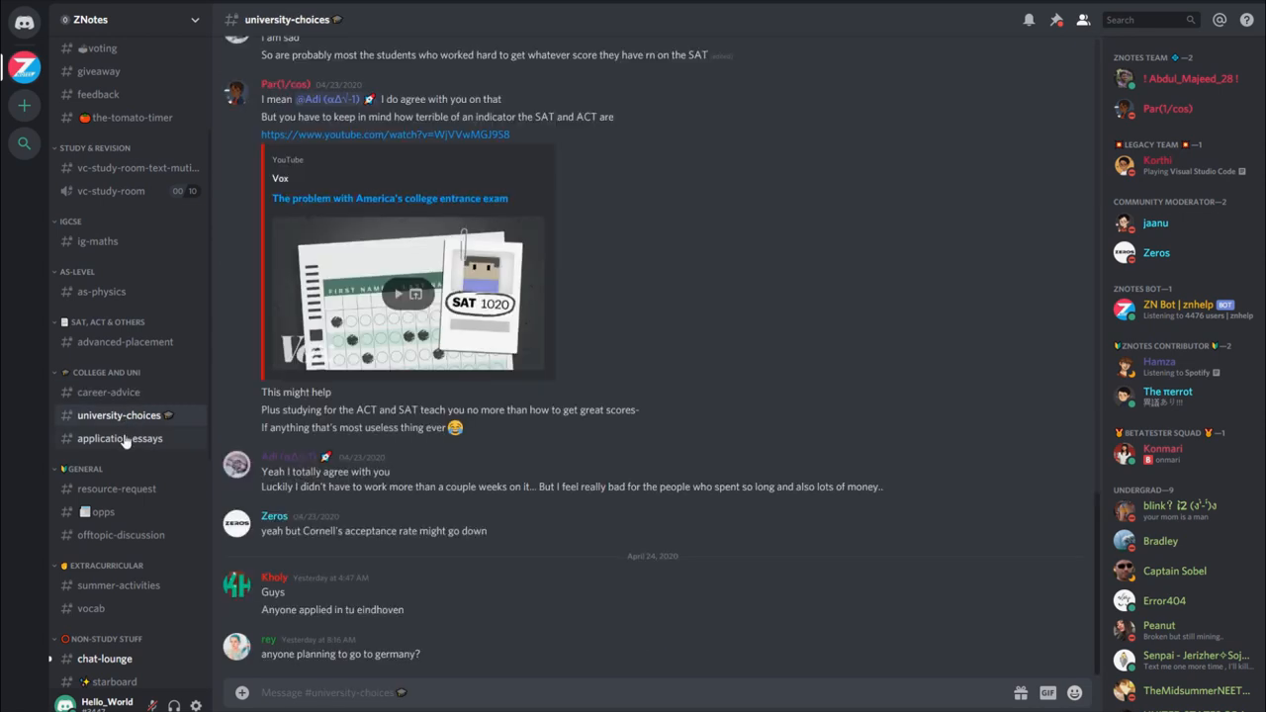
pyautogui.click(119, 439)
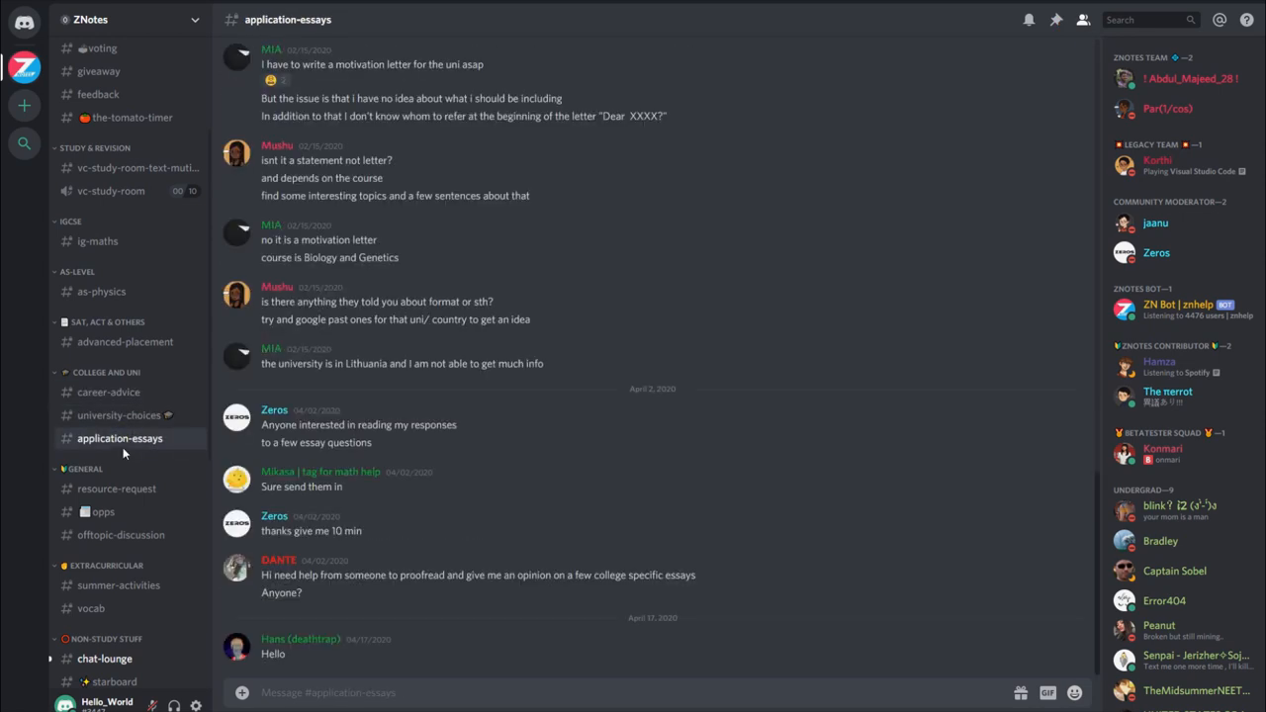
pyautogui.moveTo(190, 480)
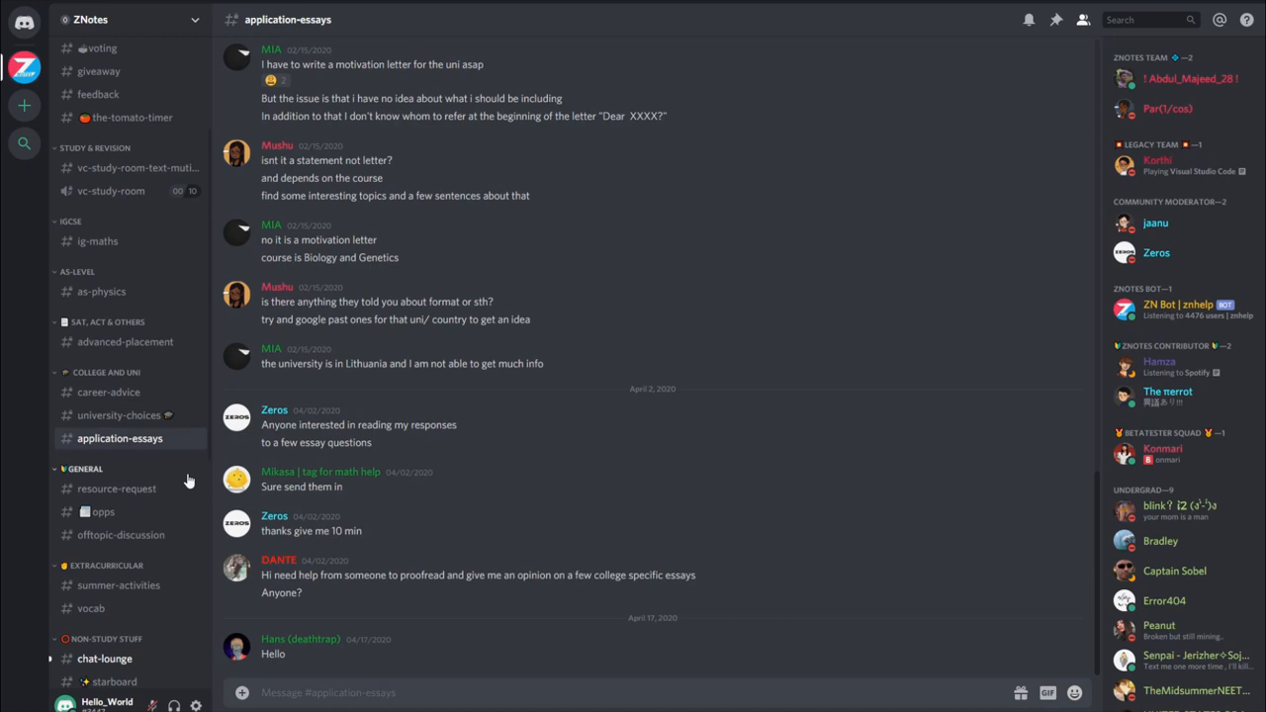
pyautogui.click(89, 67)
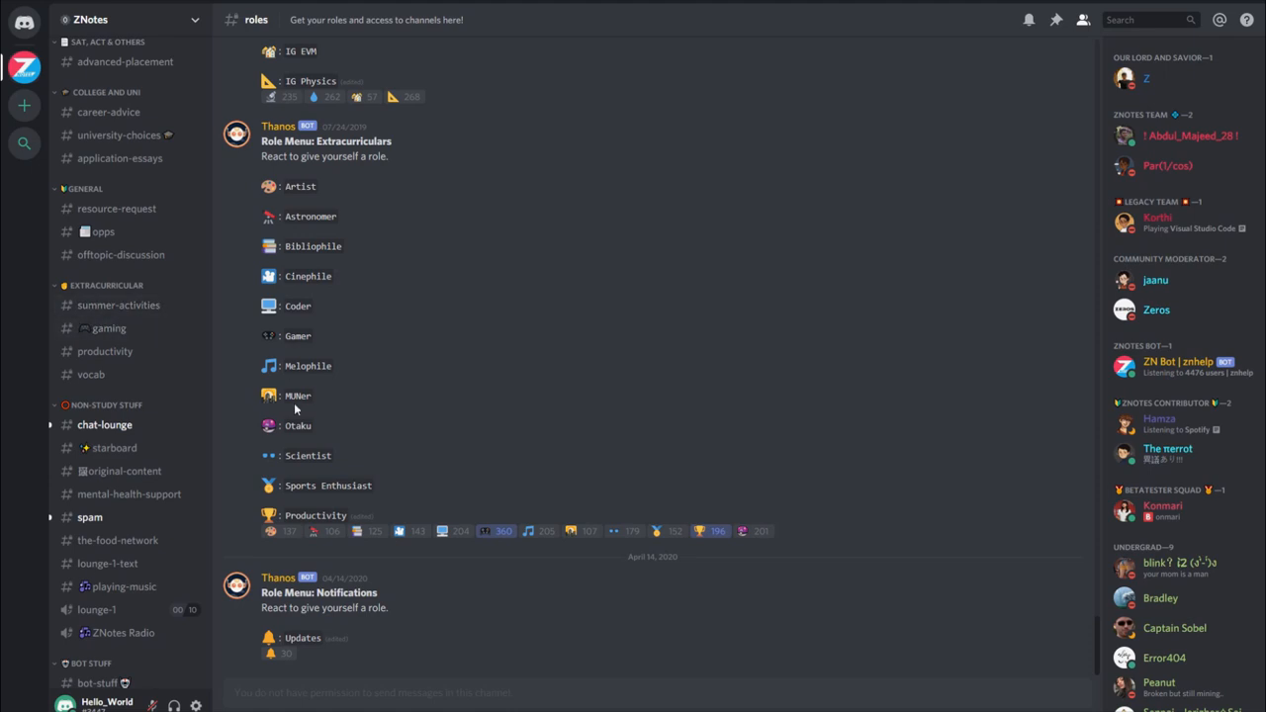
pyautogui.moveTo(755, 535)
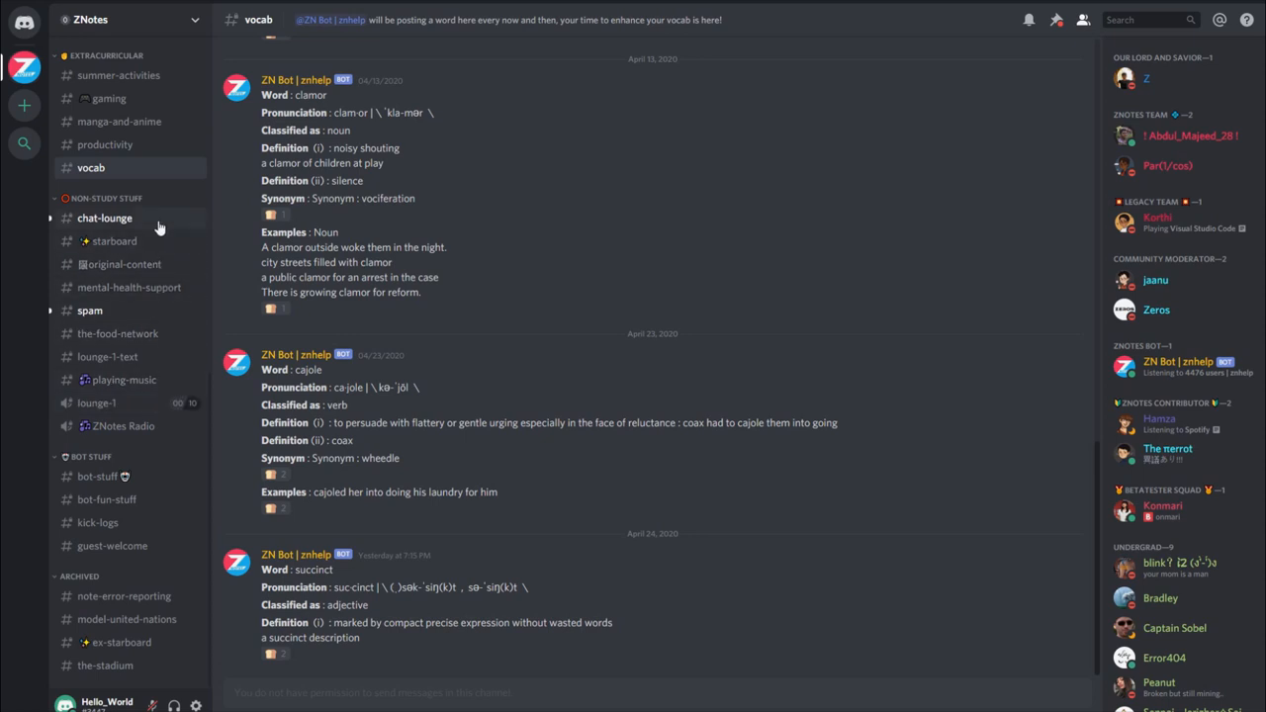
# - Browse #chat-lounge and #starboard, then land on #mental-health-support
pyautogui.click(103, 217)
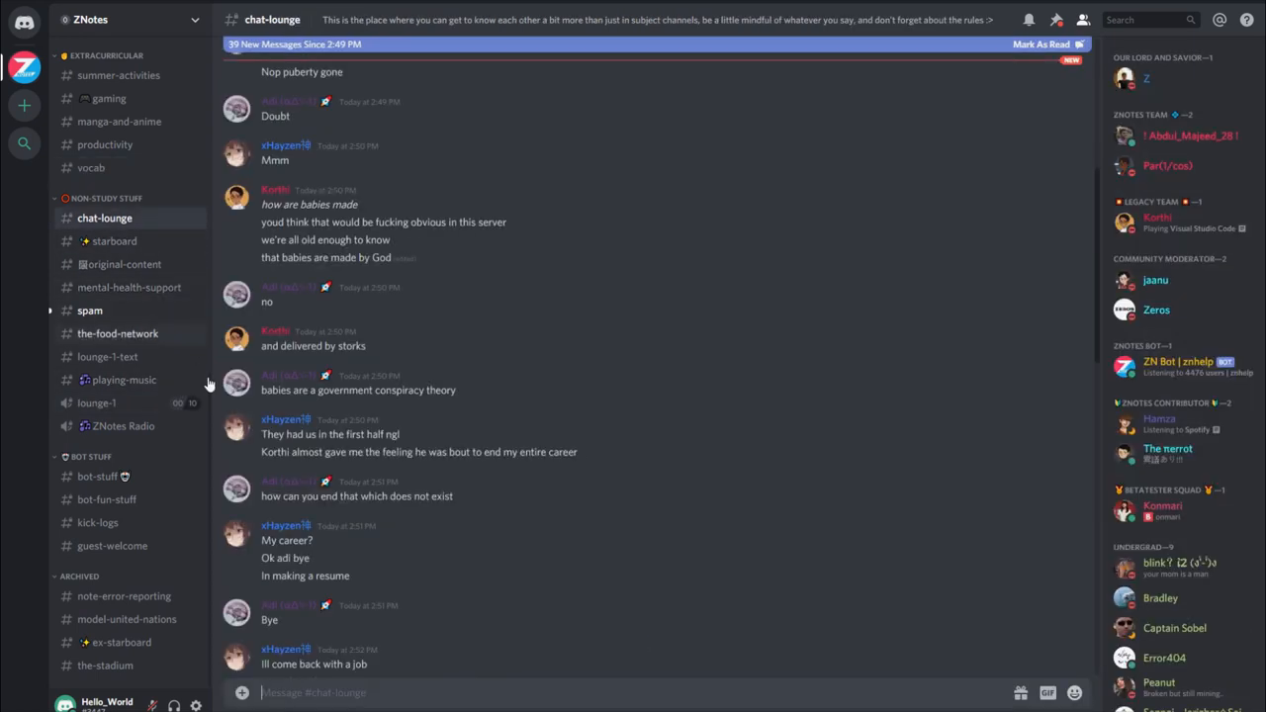
pyautogui.moveTo(668, 577)
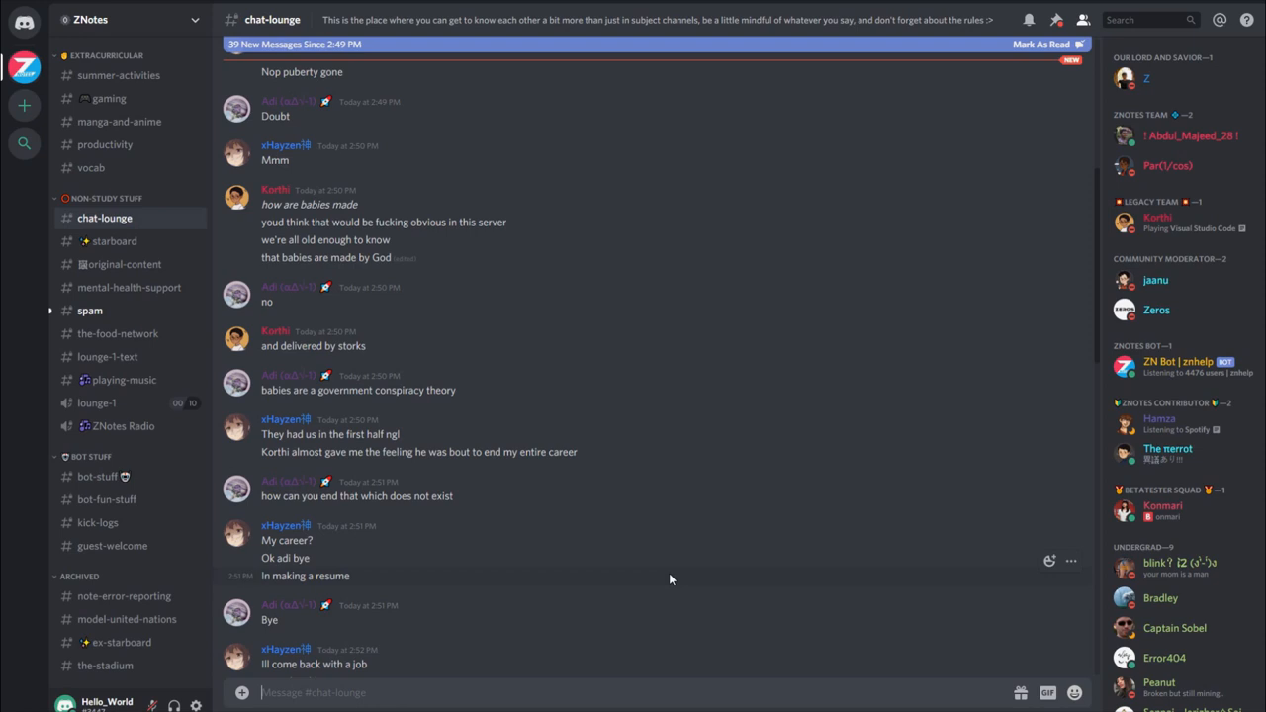
pyautogui.moveTo(1096, 350)
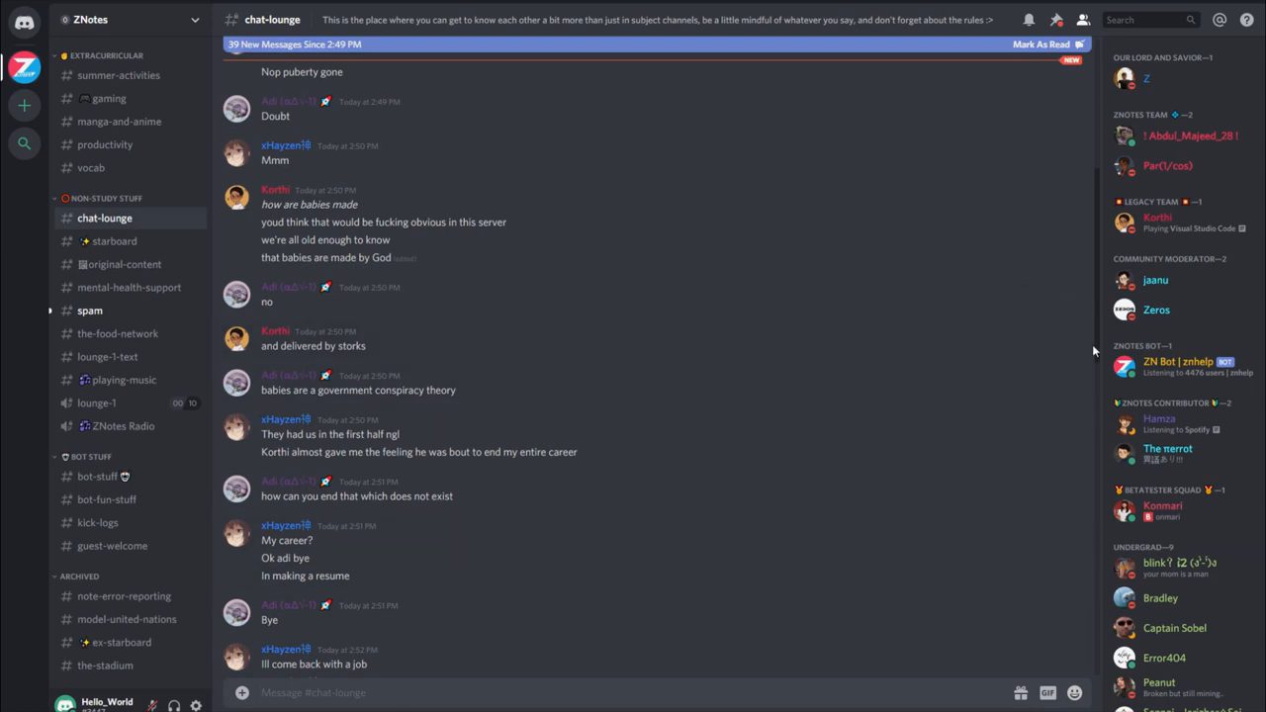
pyautogui.click(115, 241)
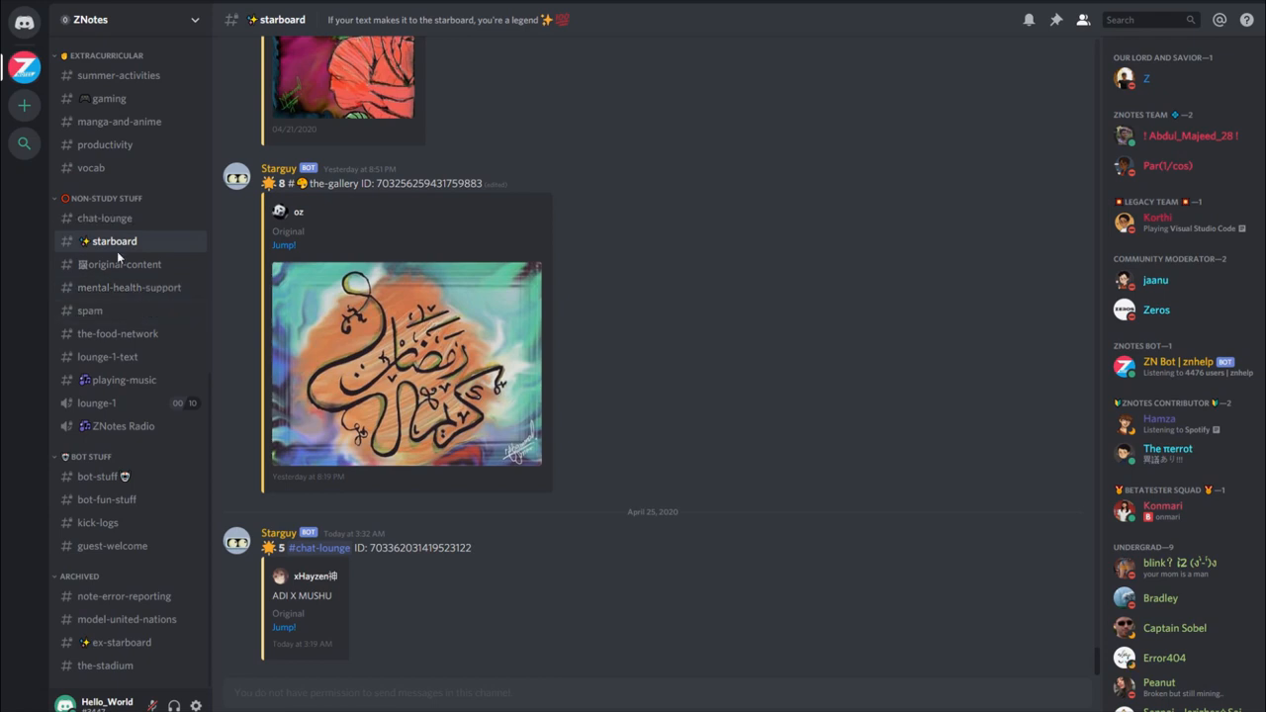
pyautogui.moveTo(119, 287)
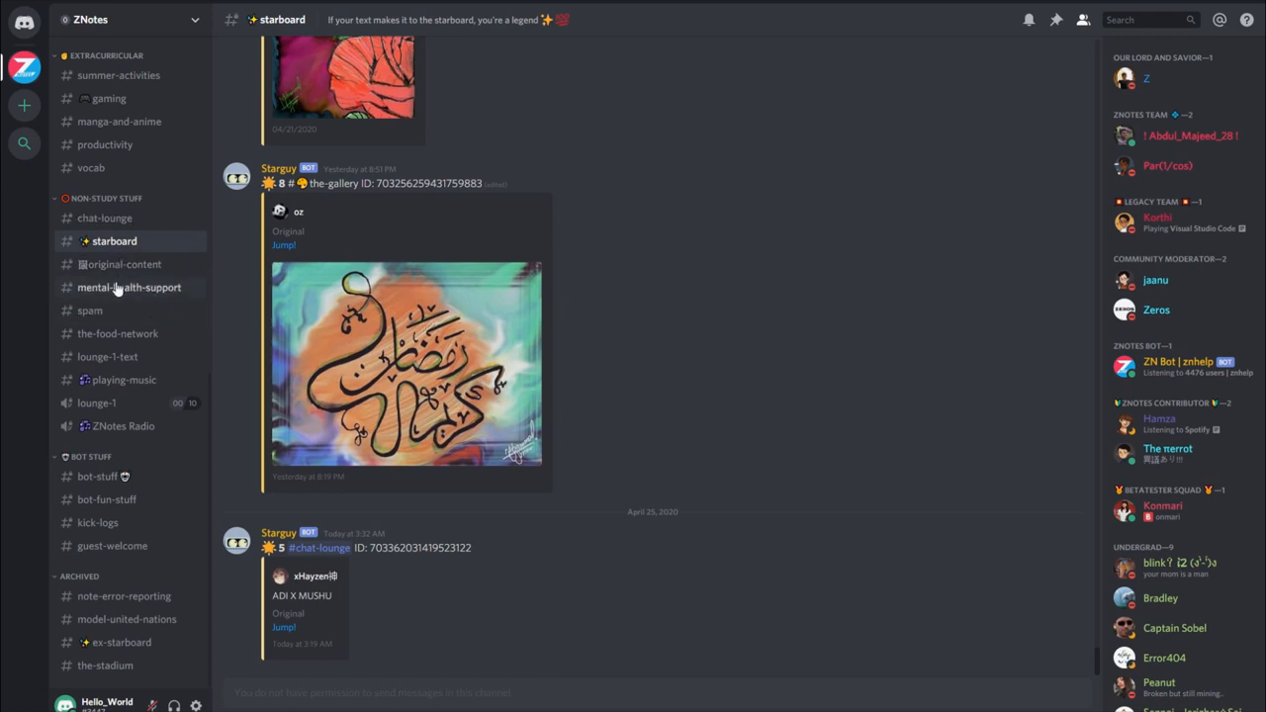
pyautogui.click(129, 287)
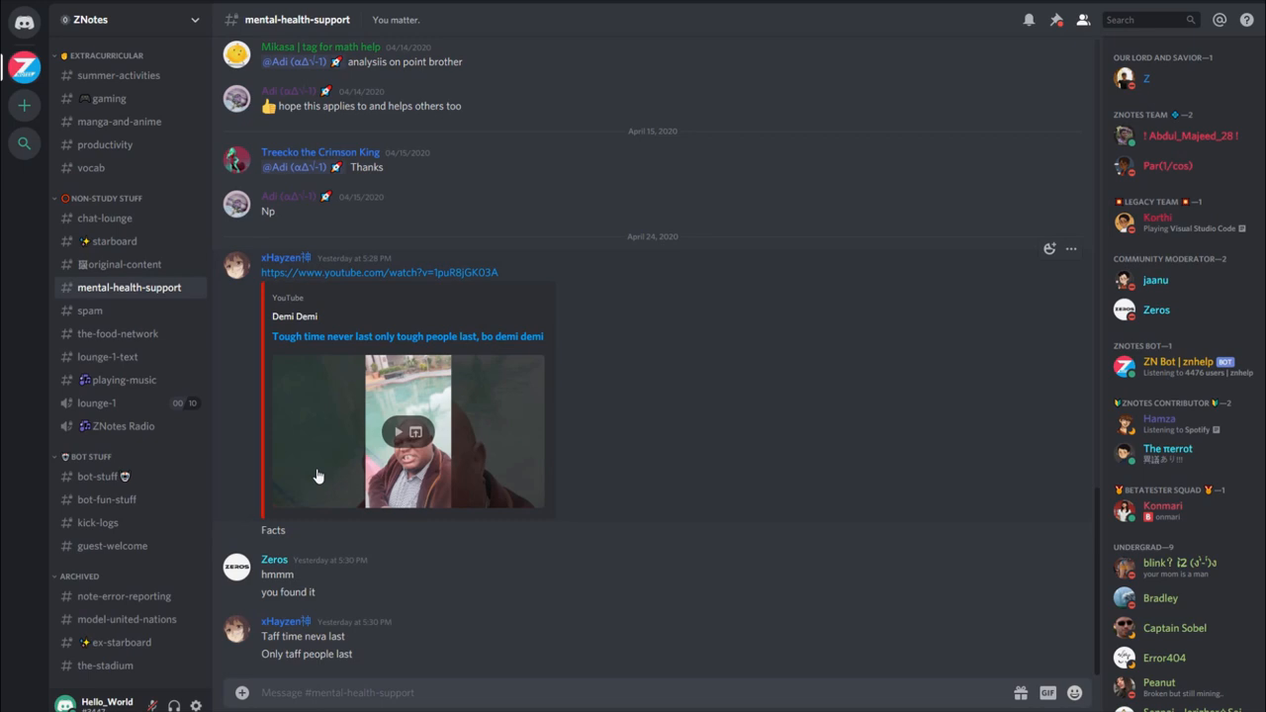
pyautogui.moveTo(27, 390)
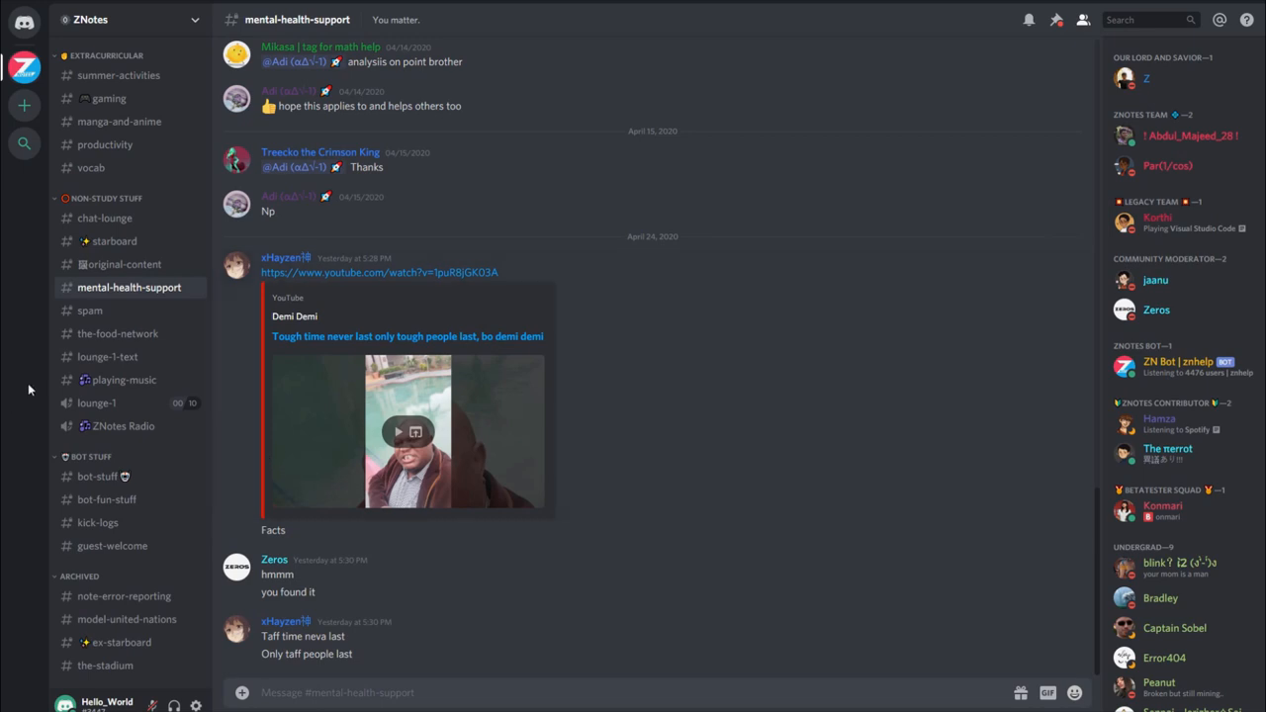
pyautogui.moveTo(122, 380)
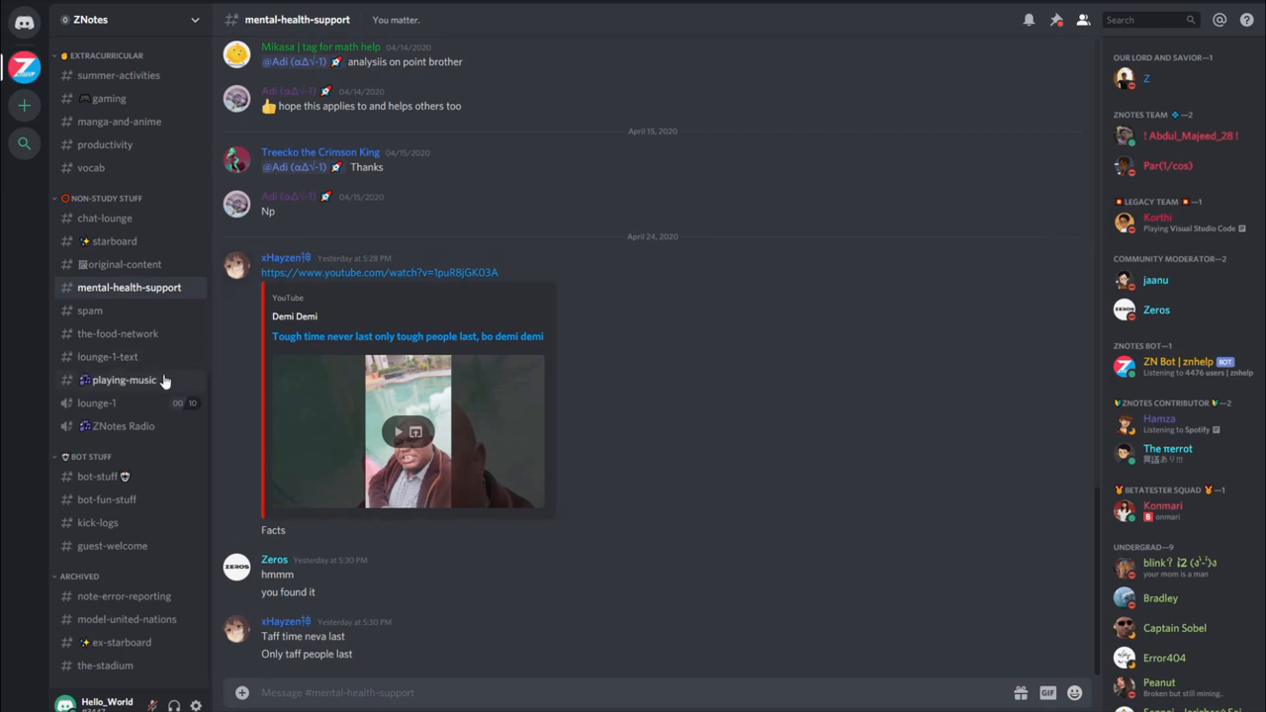
# - Send znhelp in #bot-stuff so ZN Bot replies that a DM was sent
pyautogui.click(122, 379)
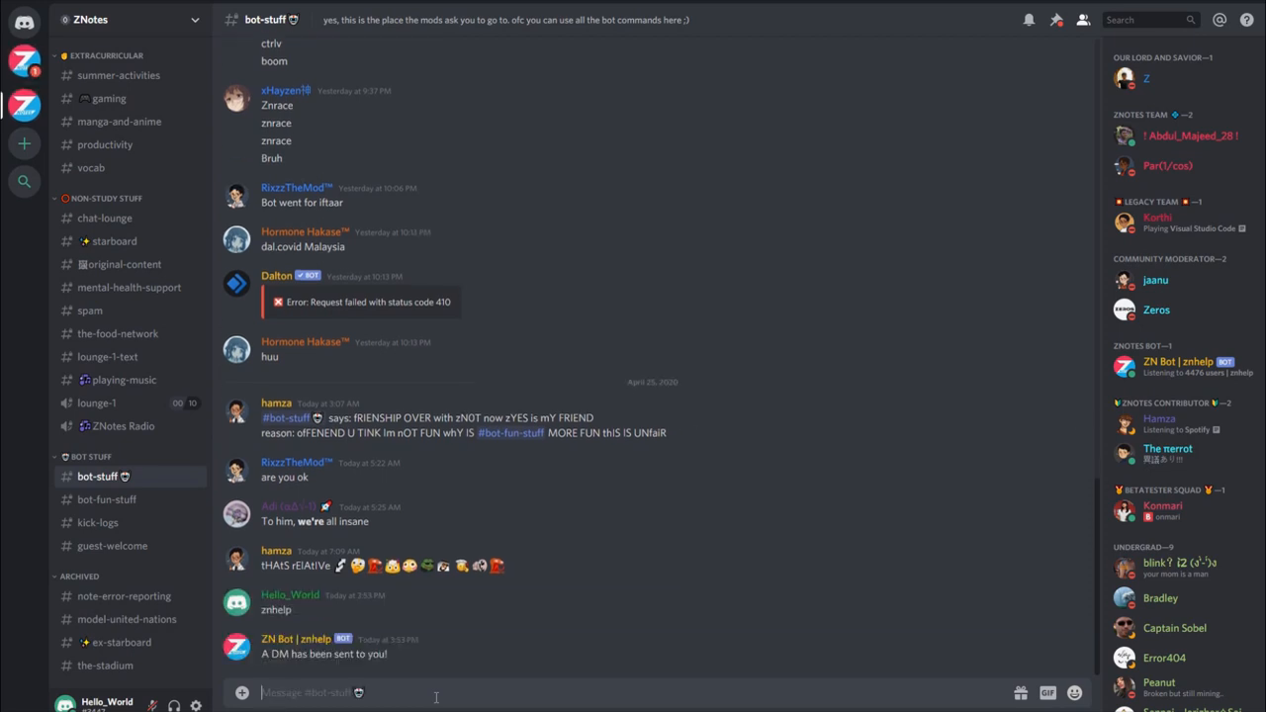
pyautogui.moveTo(24, 62)
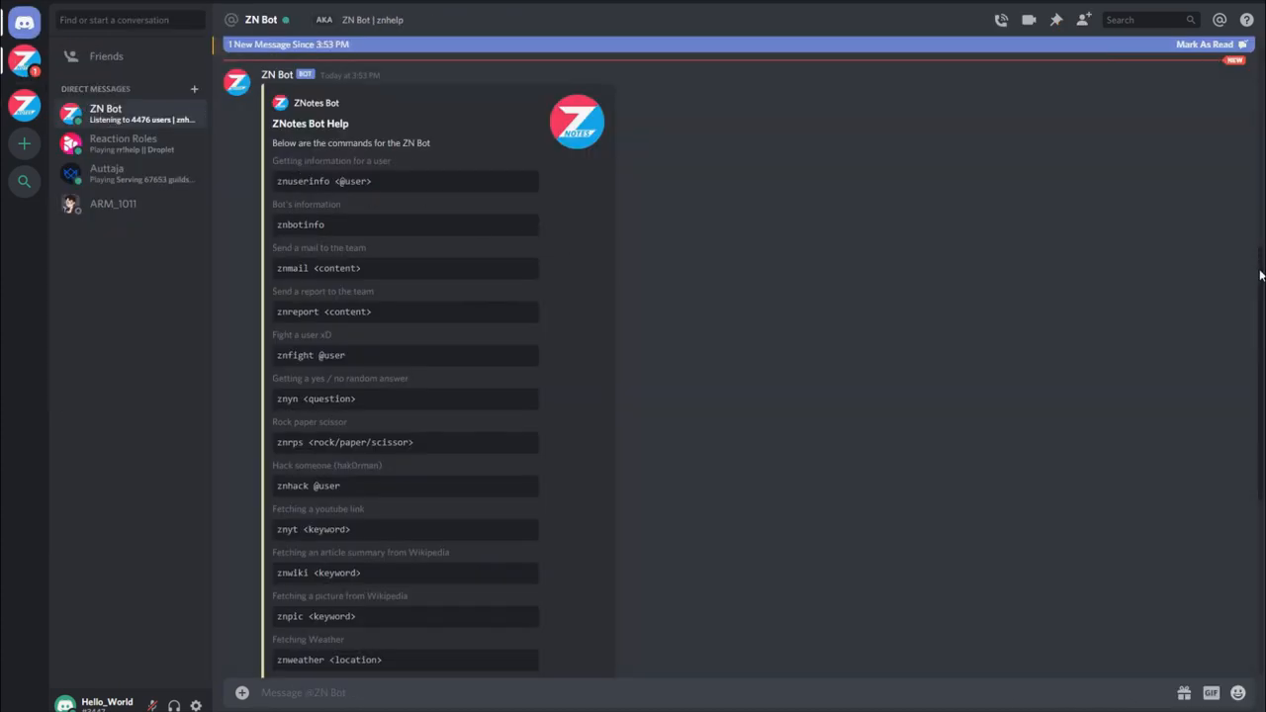
# - Scroll ZN Bot's DM through the full ZNotes Bot Help command list to the end
pyautogui.scroll(-3)
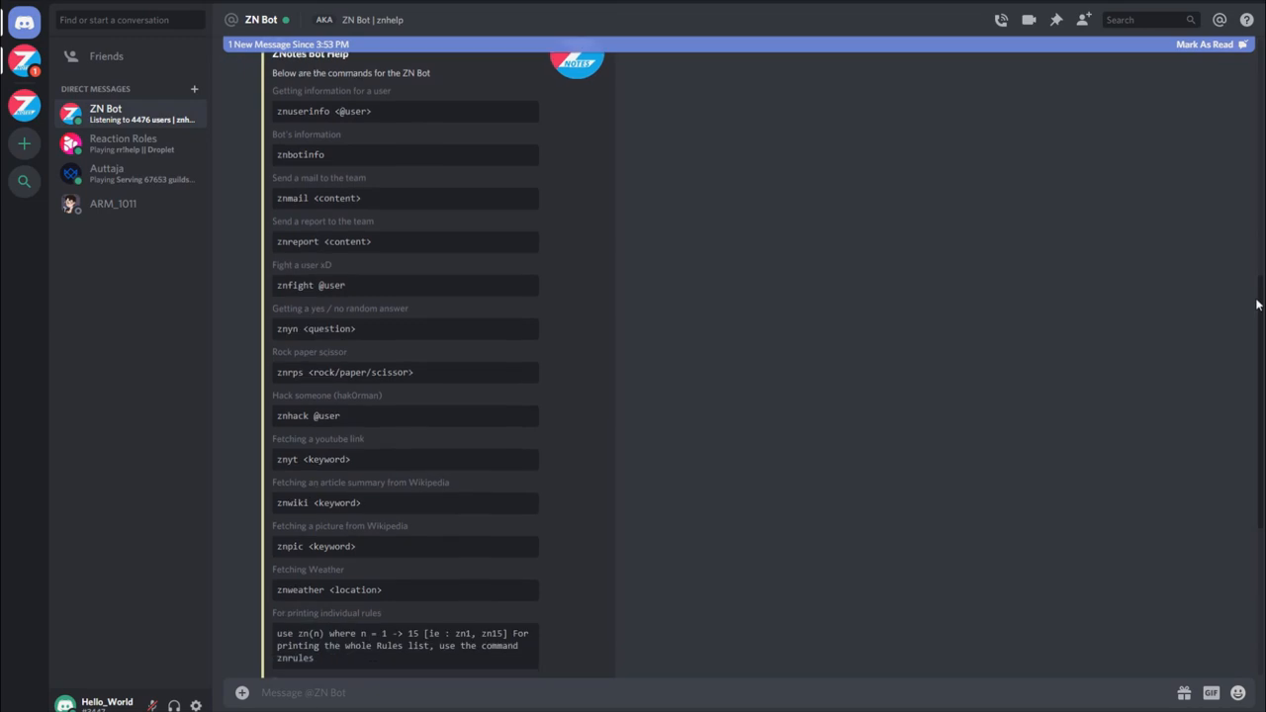
pyautogui.scroll(-3)
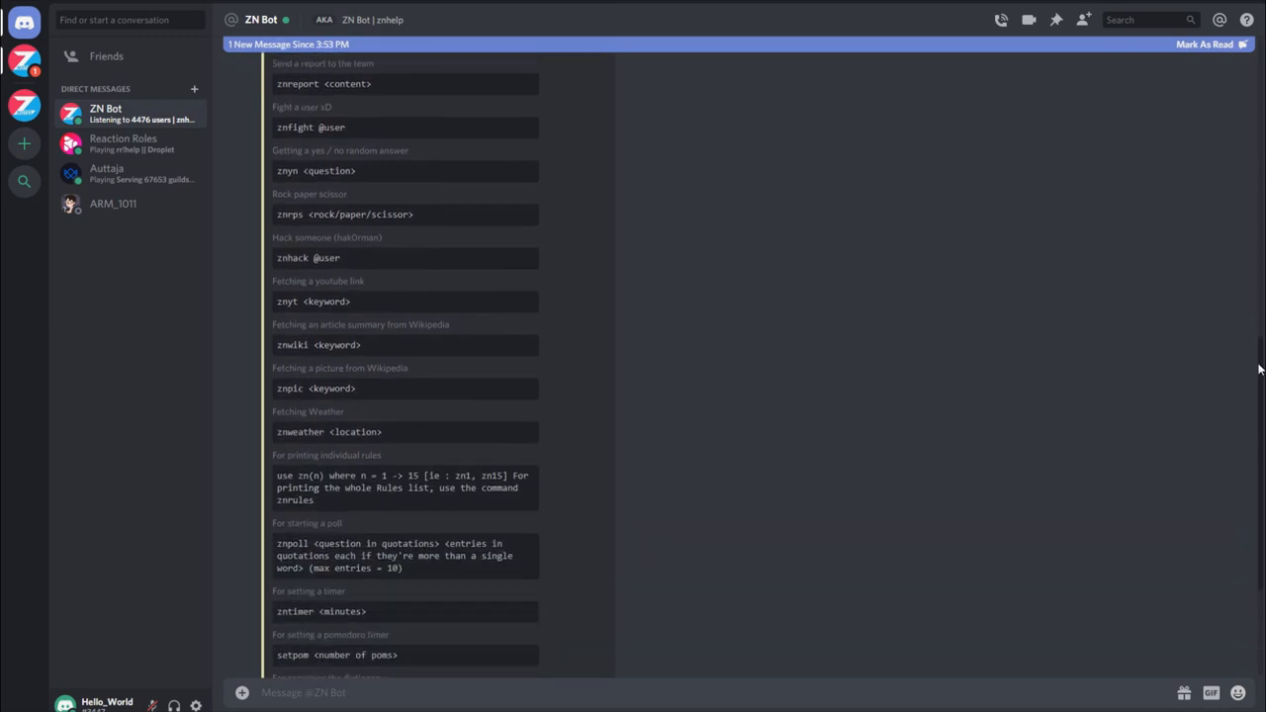
pyautogui.scroll(-3)
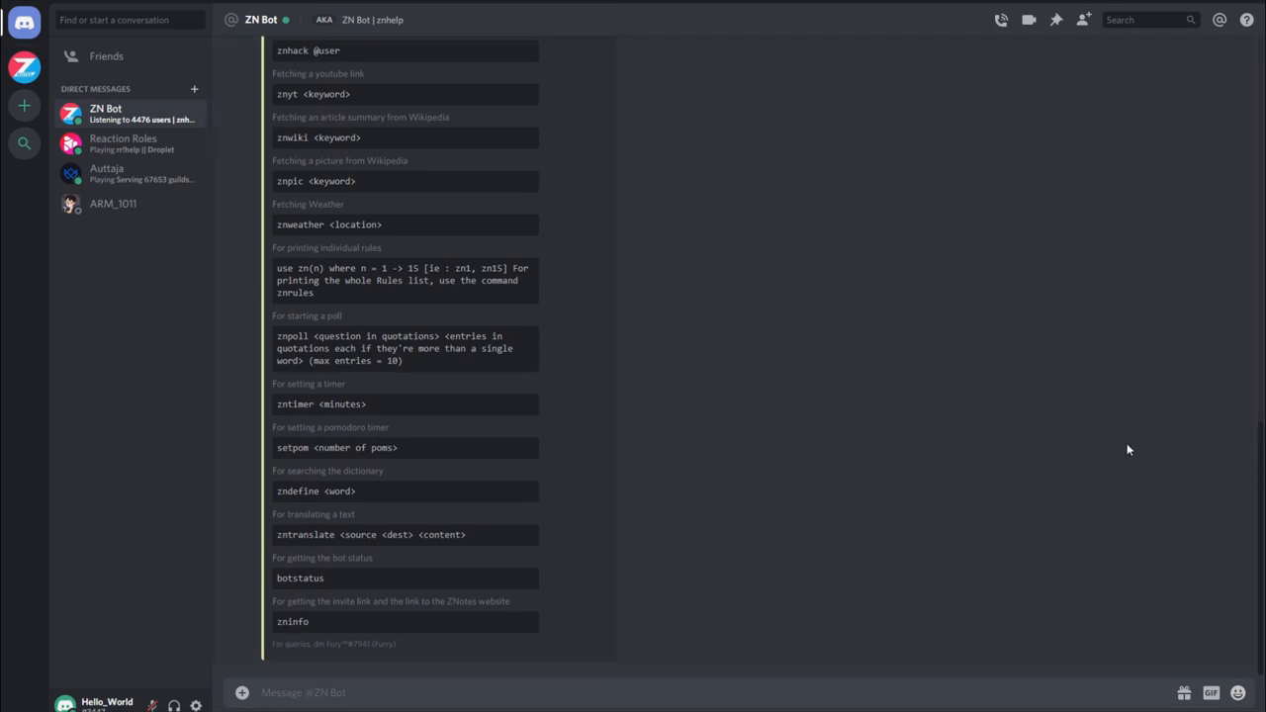
pyautogui.moveTo(1096, 396)
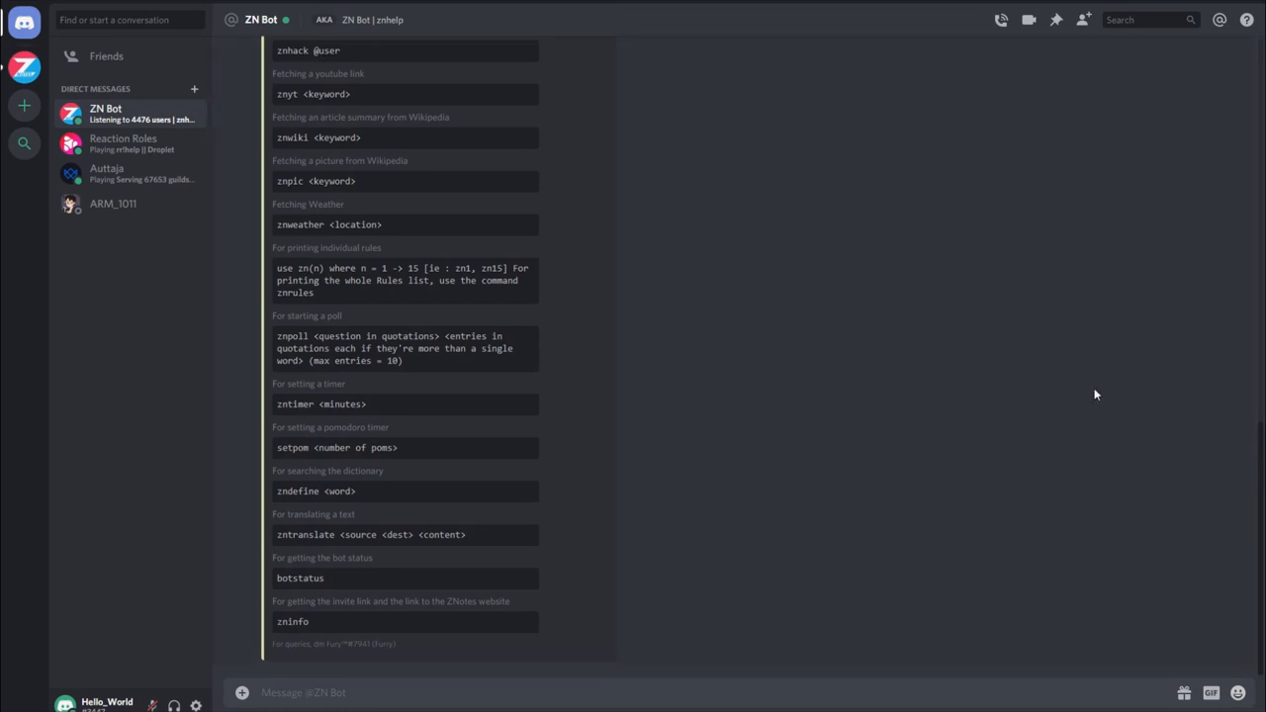